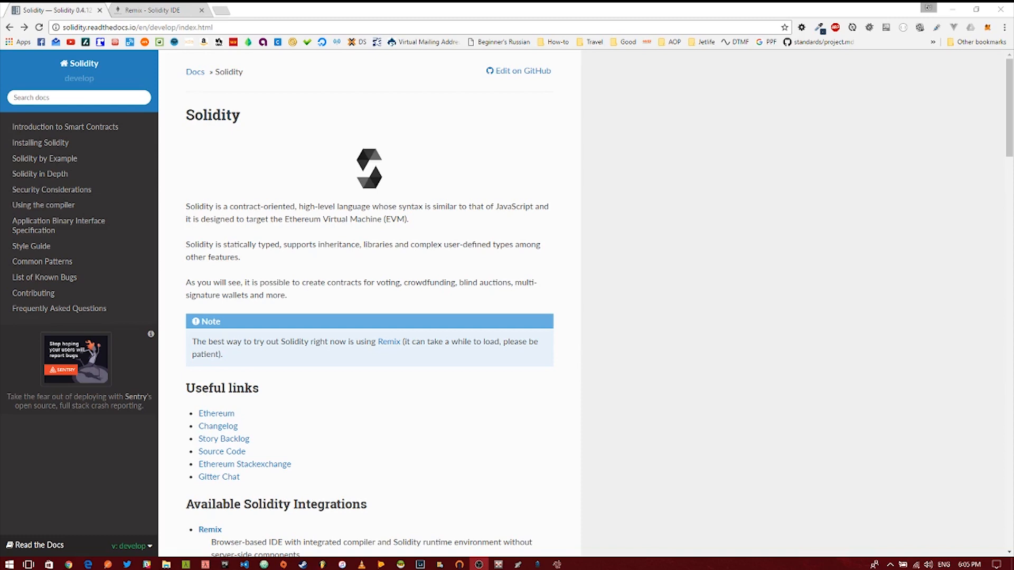
pyautogui.moveTo(690, 298)
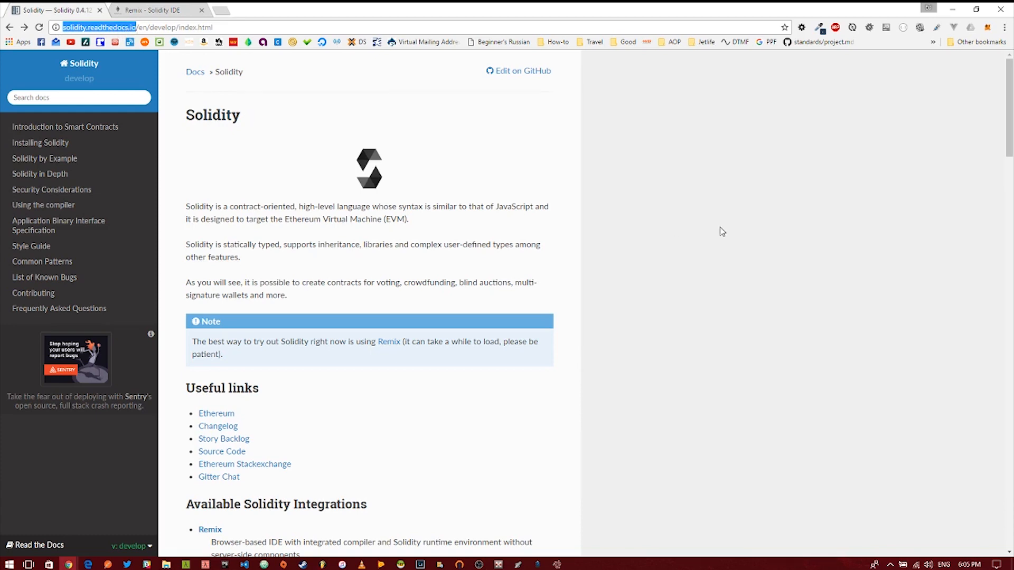
pyautogui.moveTo(81, 126)
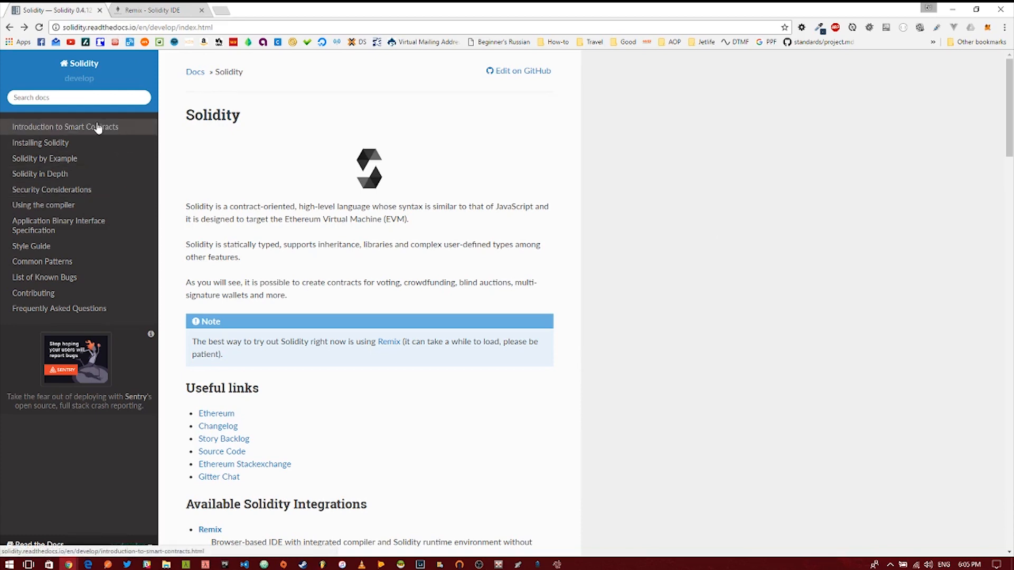
pyautogui.moveTo(33, 292)
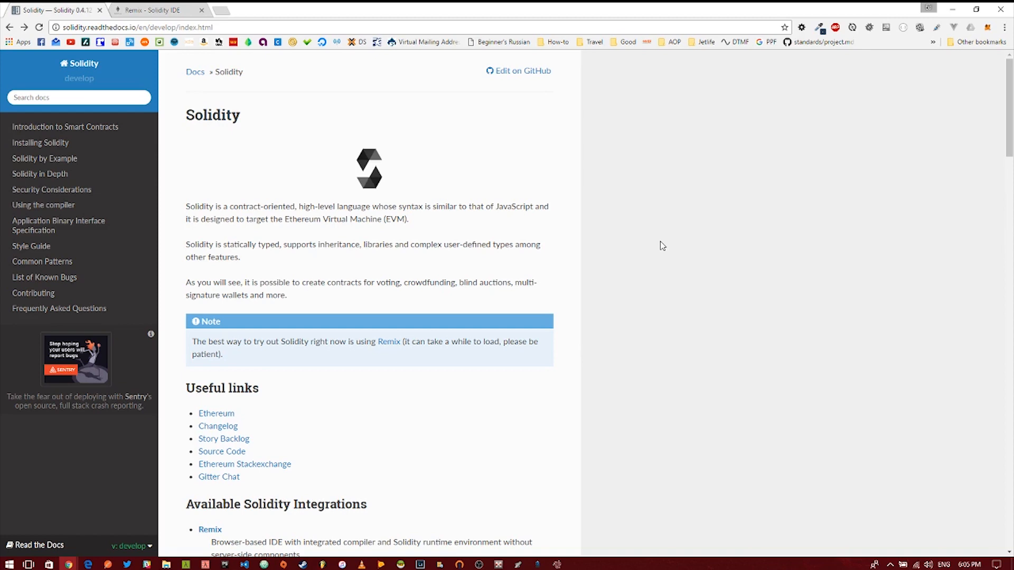
# Switch to the Remix IDE page and keep JavaScript VM as the execution environment.
pyautogui.click(155, 9)
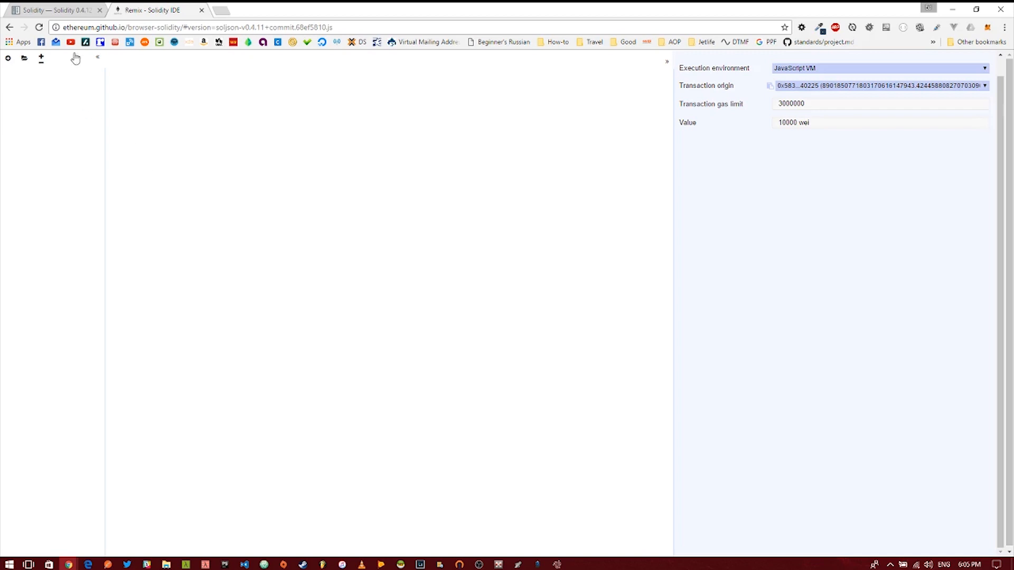
pyautogui.click(90, 27)
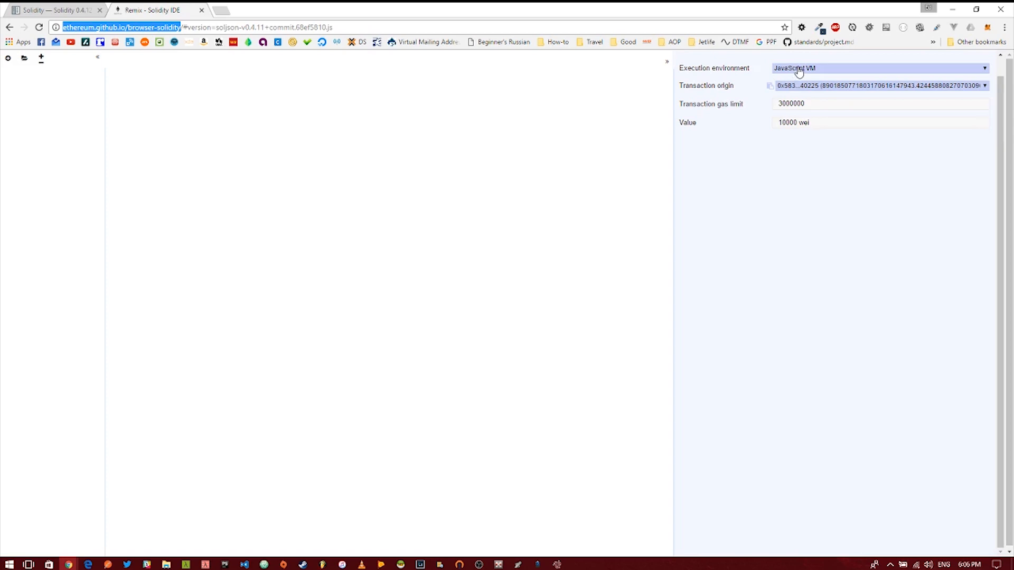
pyautogui.click(879, 67)
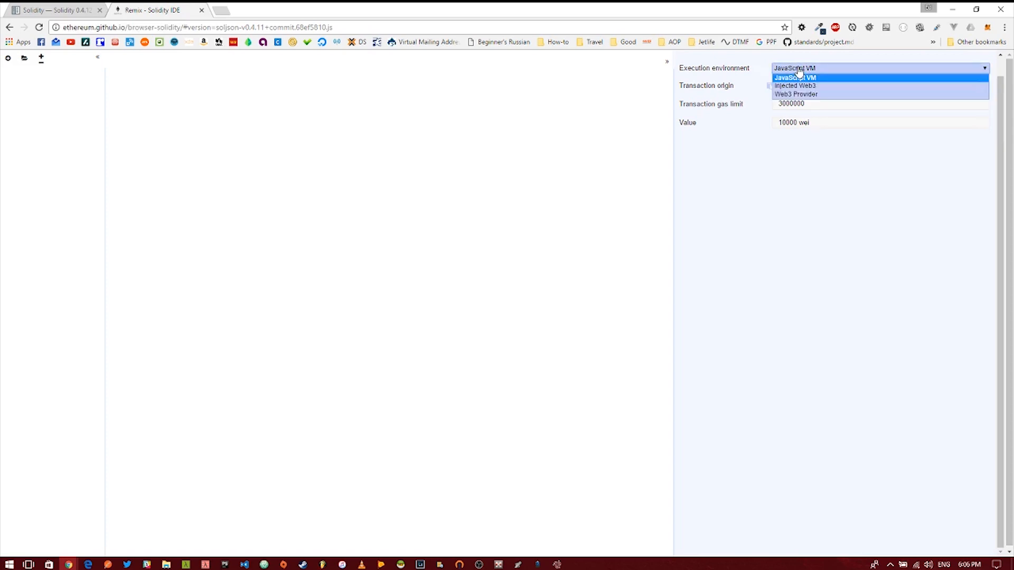
pyautogui.moveTo(794, 77)
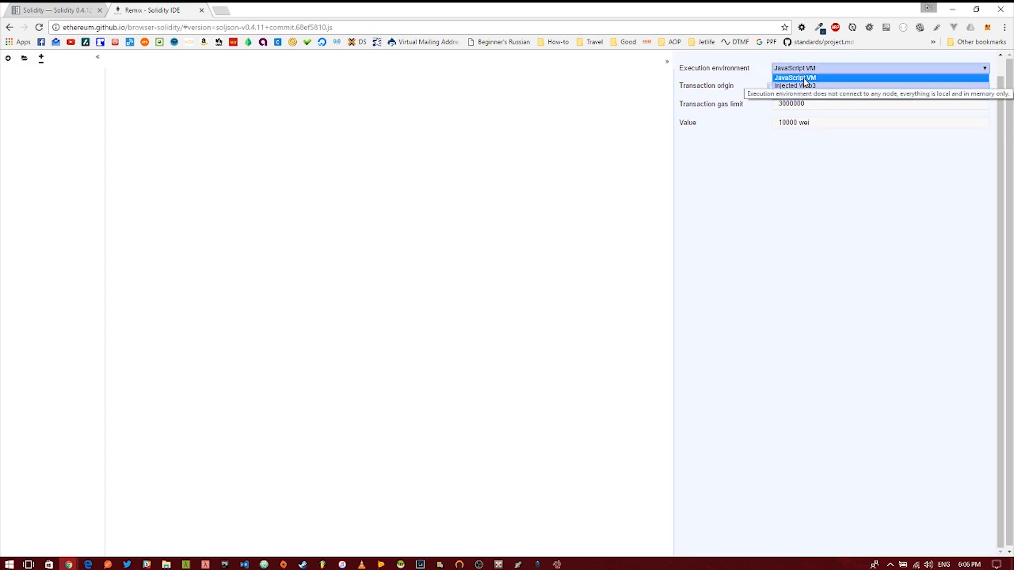
pyautogui.click(794, 77)
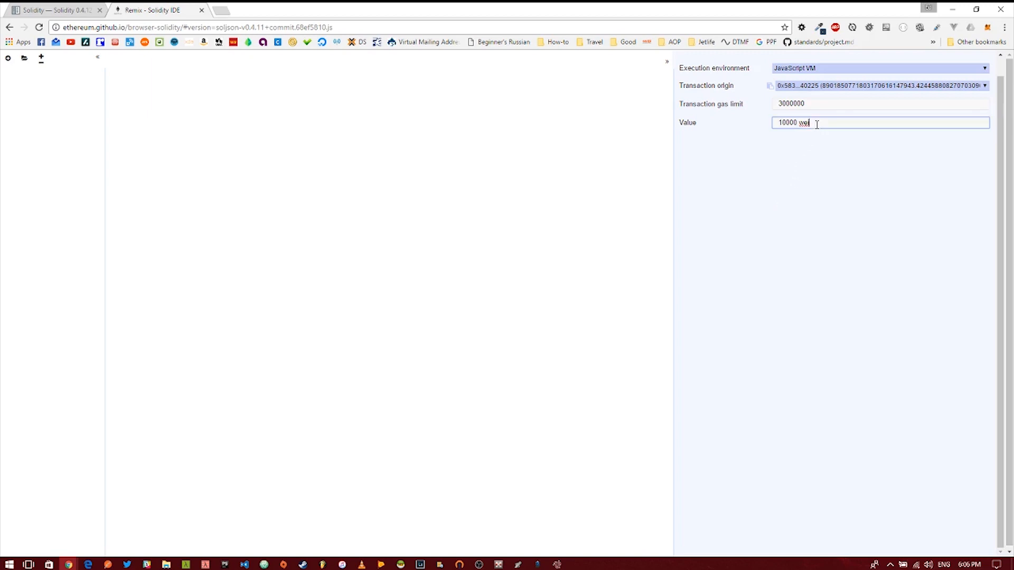
# Clear the transaction value, create a new file and rename it from Untitled.sol to Hello.sol.
pyautogui.click(880, 122)
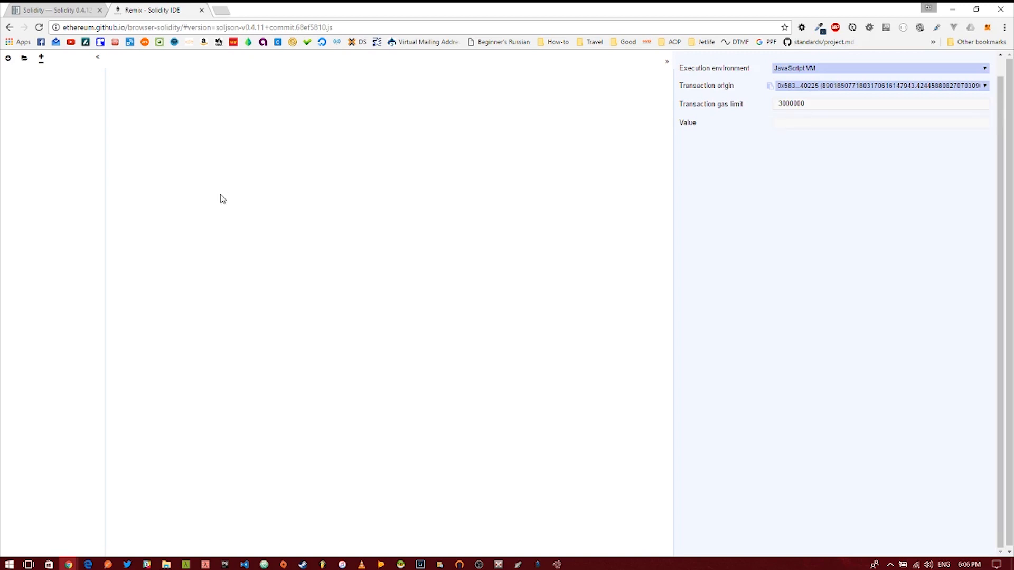
pyautogui.moveTo(7, 59)
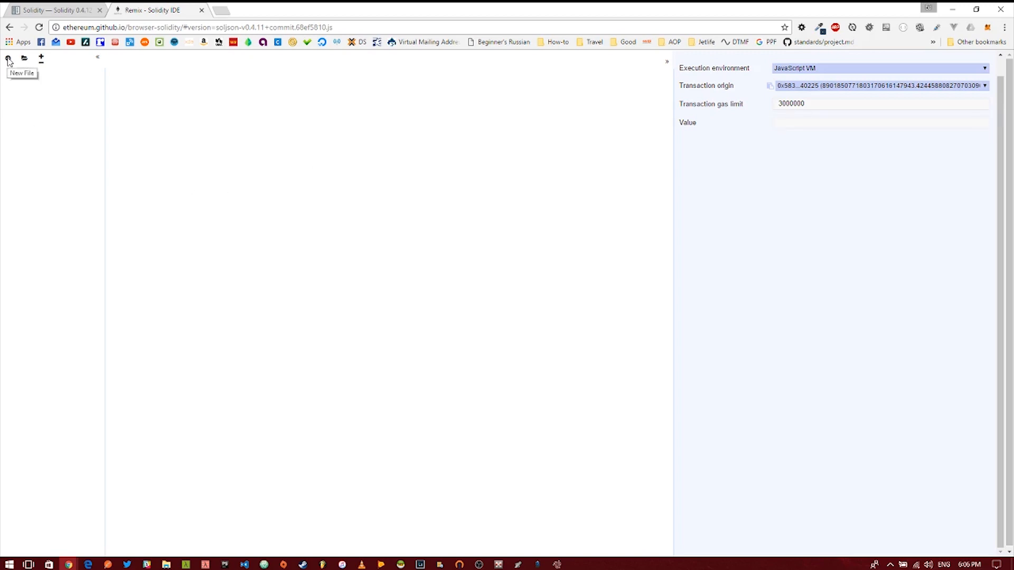
pyautogui.click(7, 57)
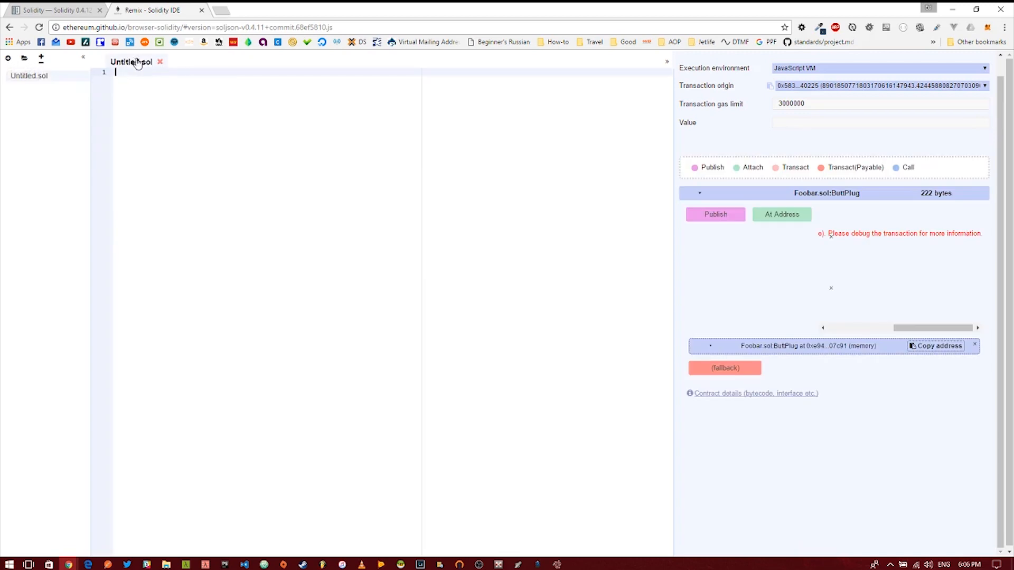
pyautogui.doubleClick(131, 62)
pyautogui.write('Hello.sol')
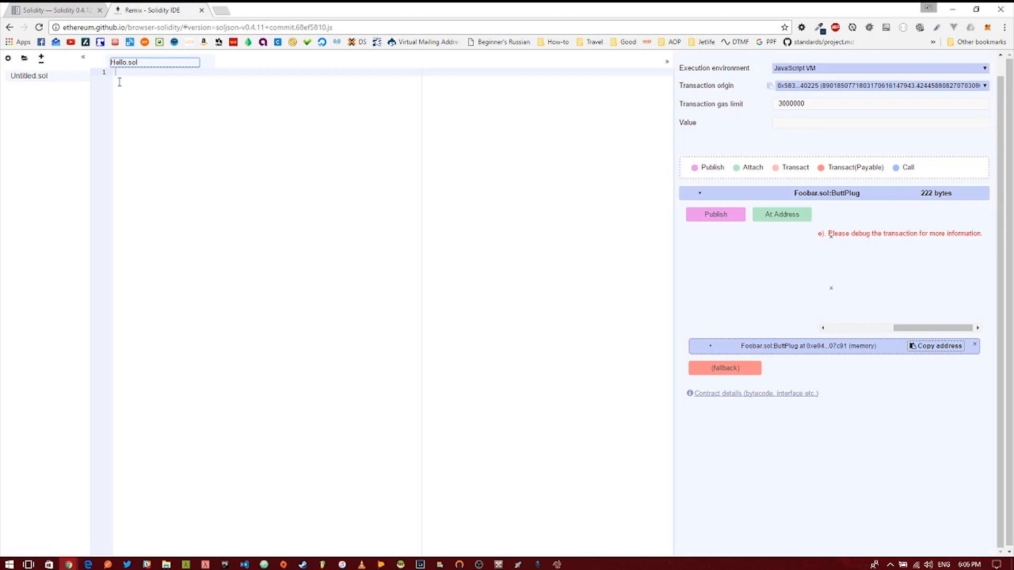
pyautogui.press('Enter')
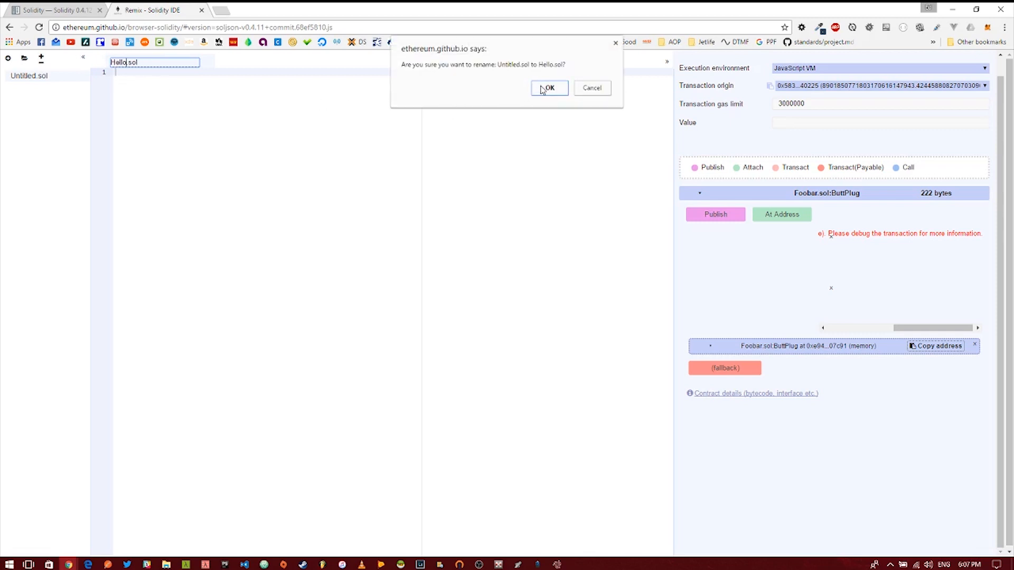
pyautogui.click(548, 87)
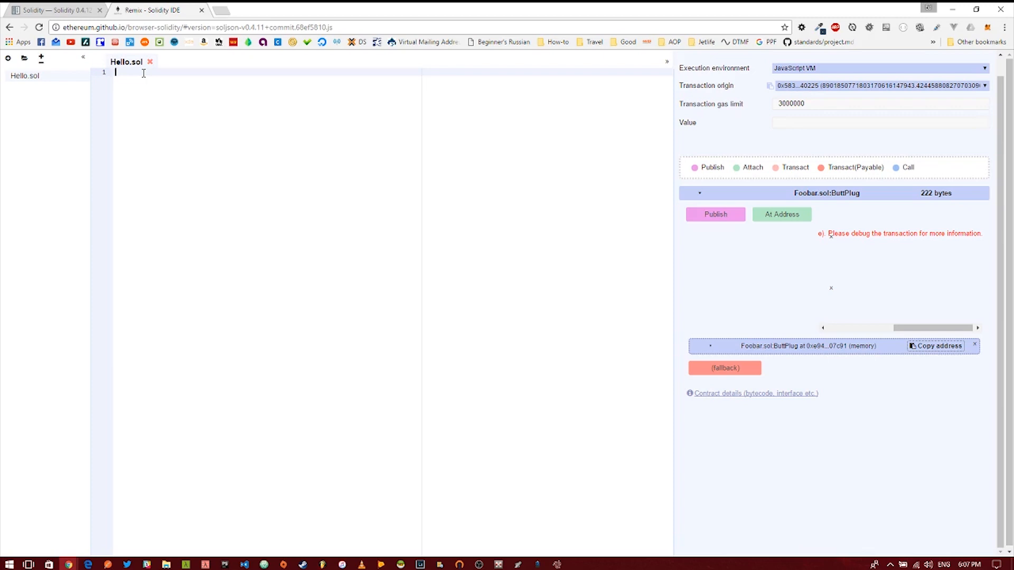
# Write the line 'pragma solidity ^0.4.0;' at the top of Hello.sol.
pyautogui.write('p')
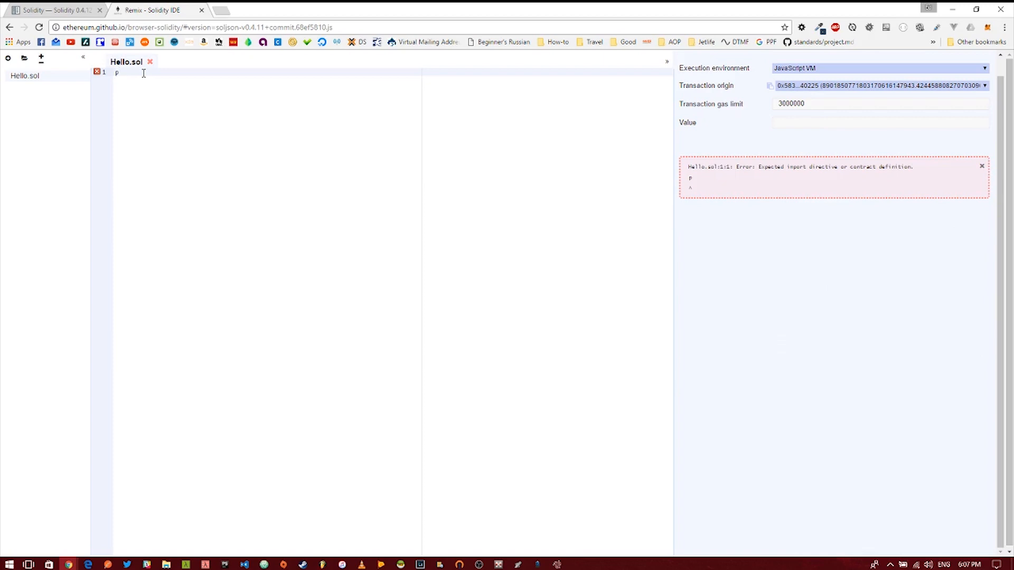
pyautogui.write('ragma')
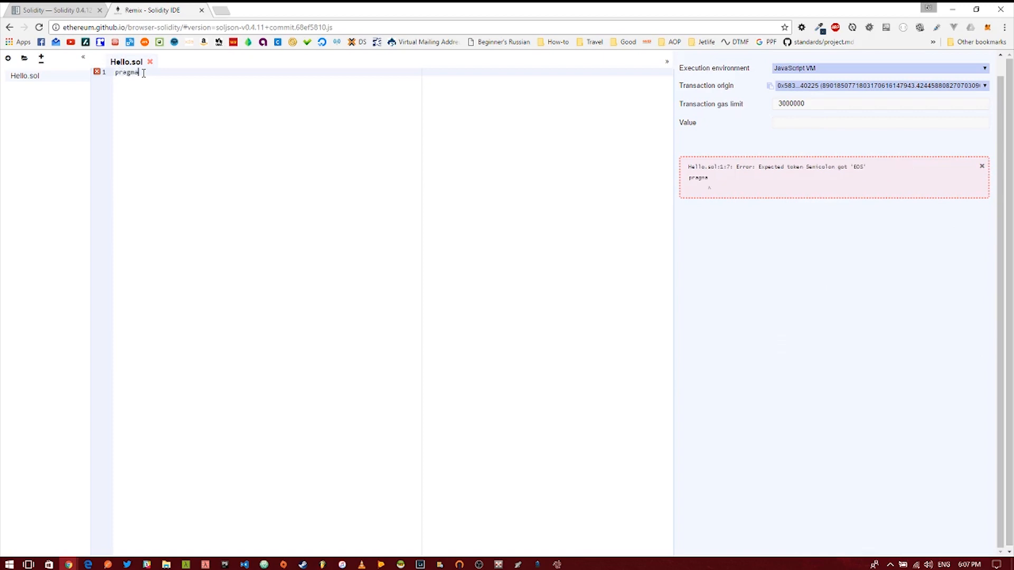
pyautogui.write('solidity ^')
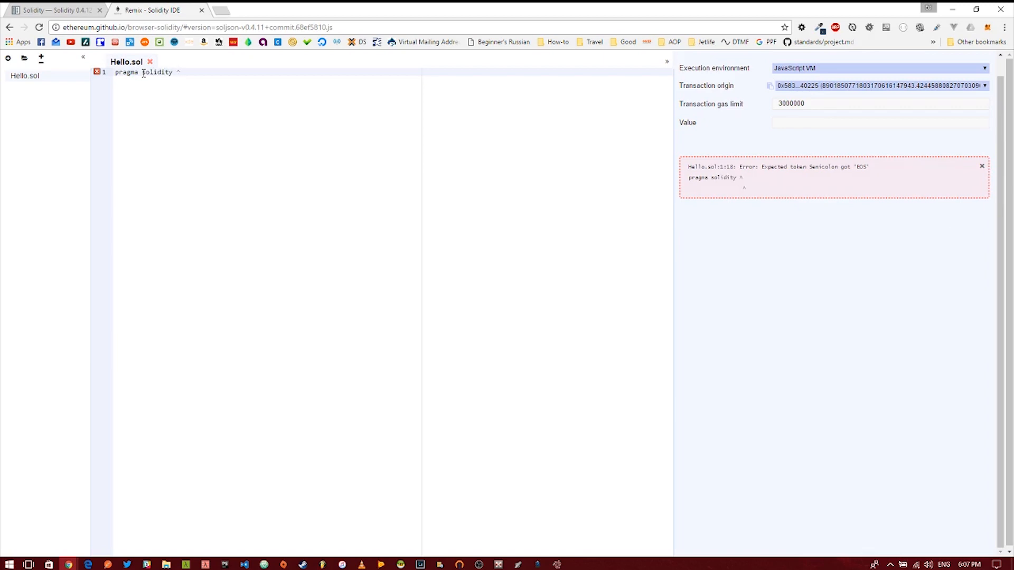
pyautogui.write('0.4')
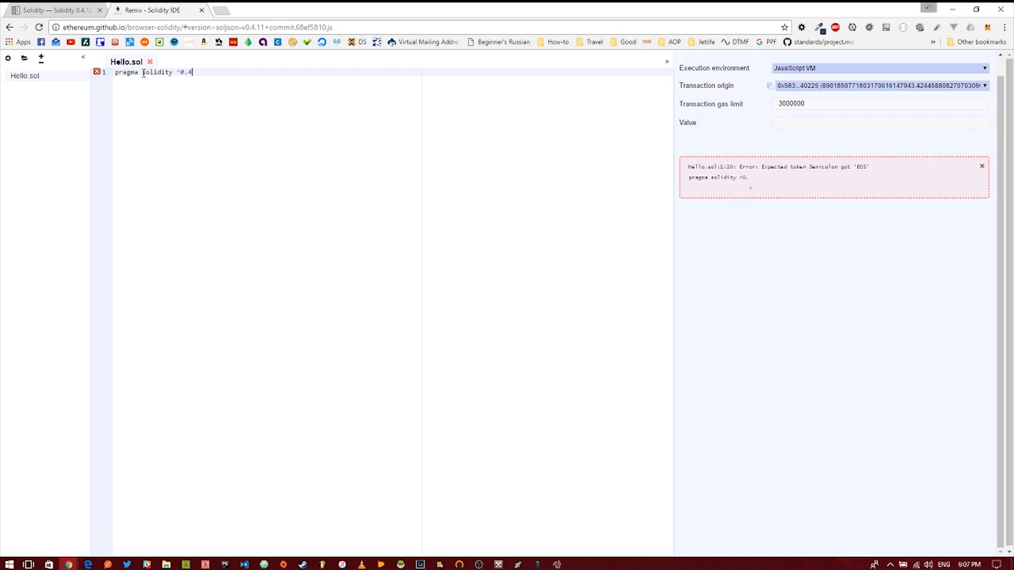
pyautogui.write('.0')
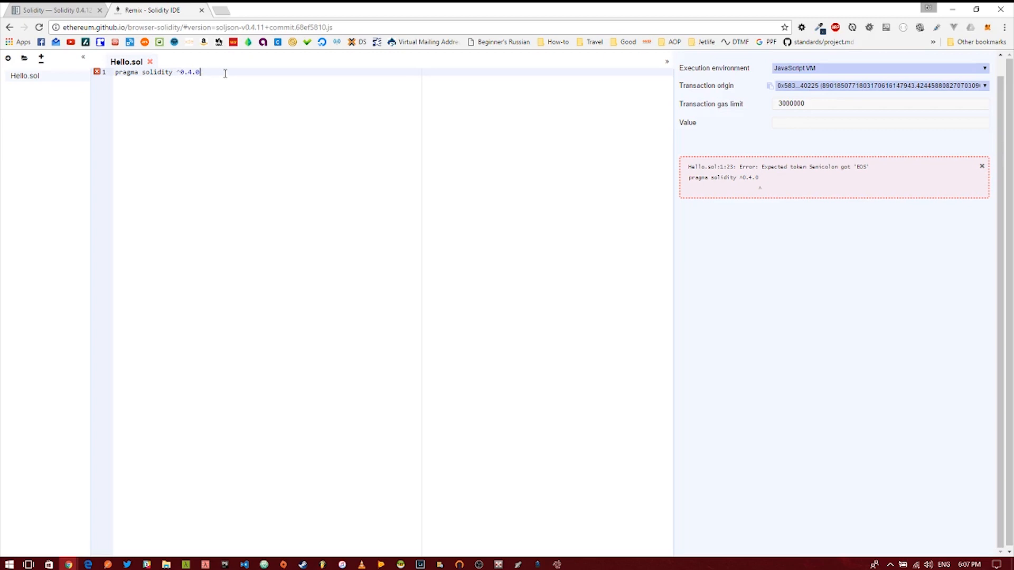
pyautogui.write(';')
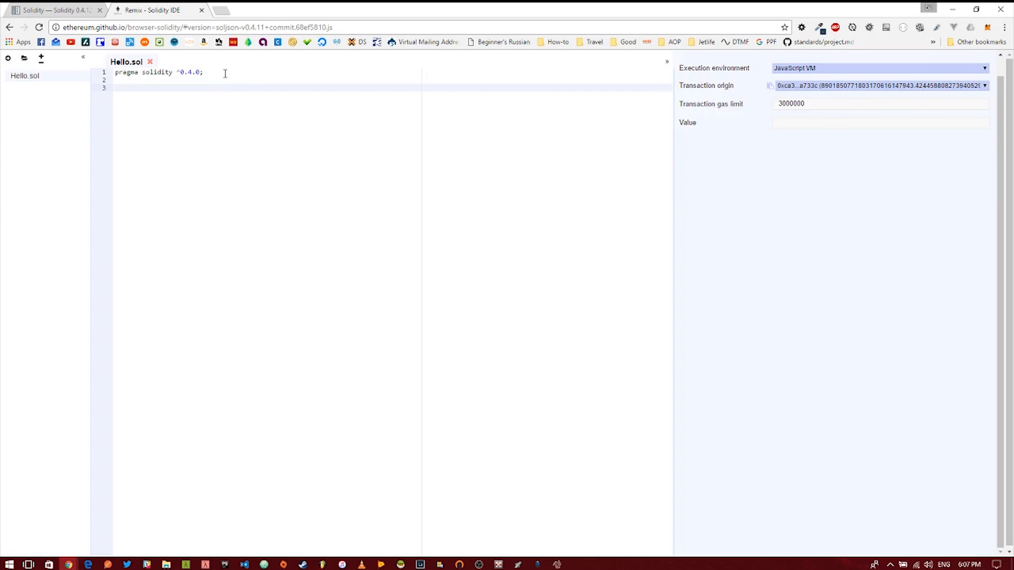
# Declare 'contract Hello {' containing an empty 'function Hello() {' constructor.
pyautogui.write('contract')
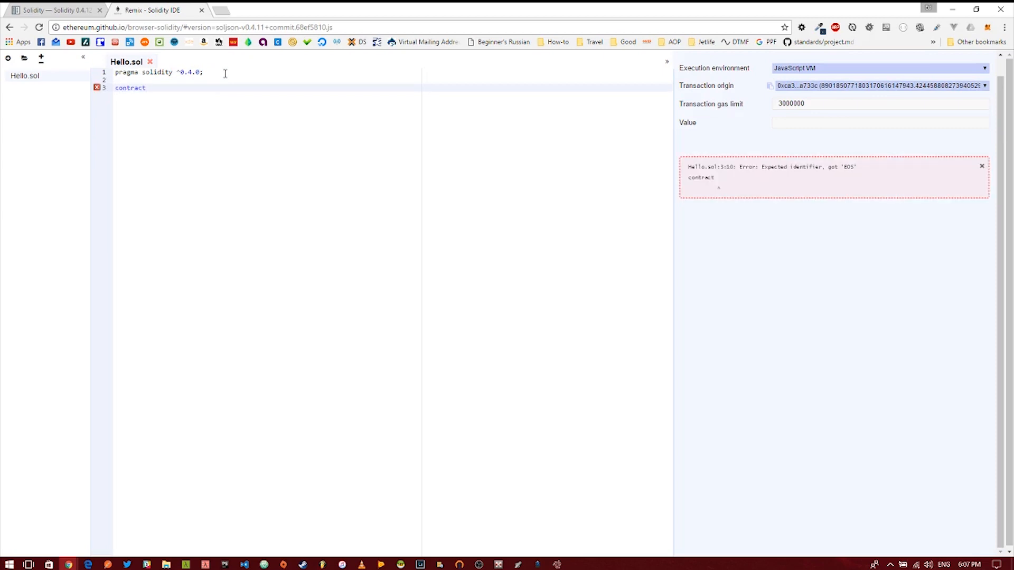
pyautogui.write('Hello {')
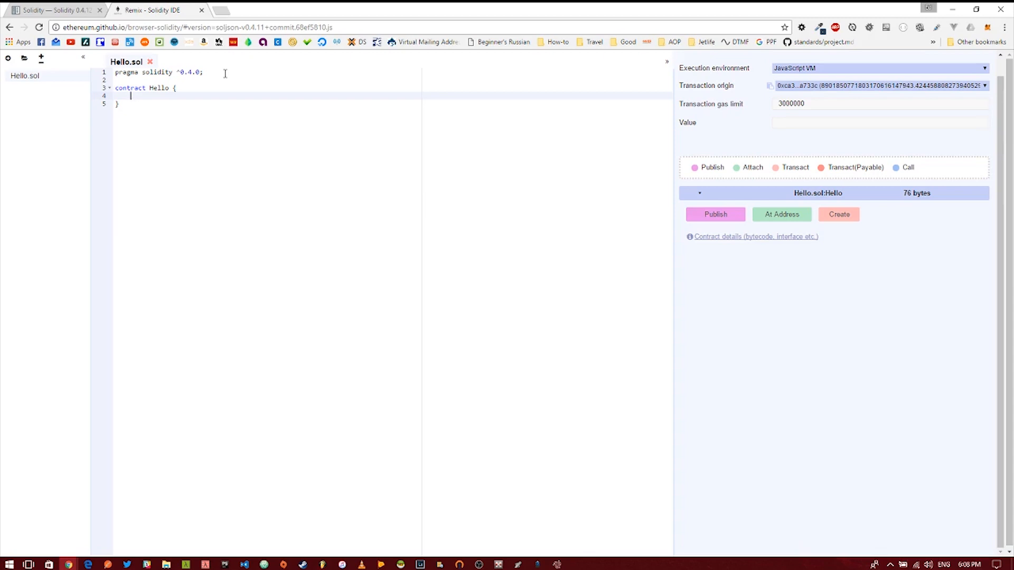
pyautogui.press('enter')
pyautogui.write('funct')
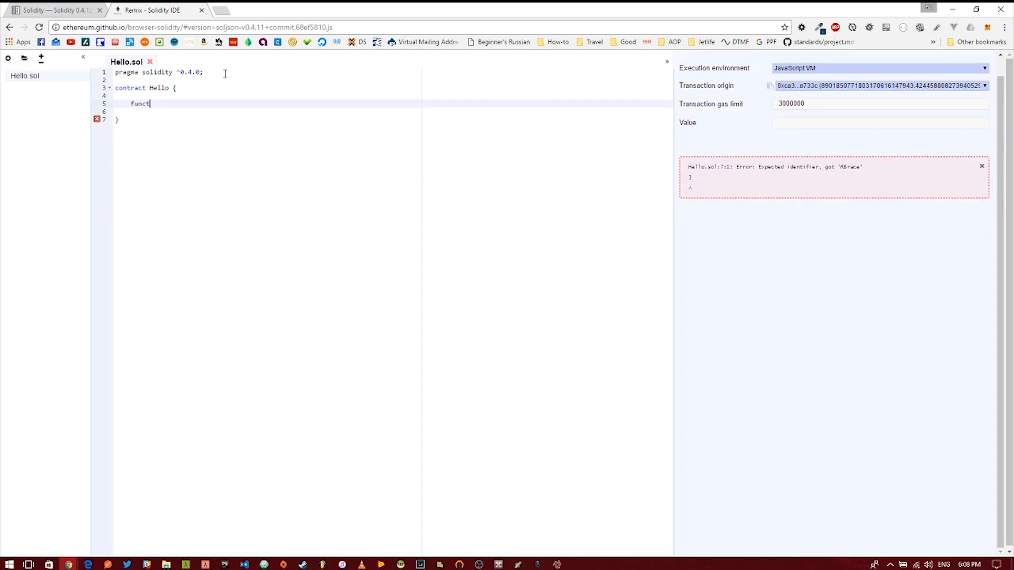
pyautogui.write('ion He')
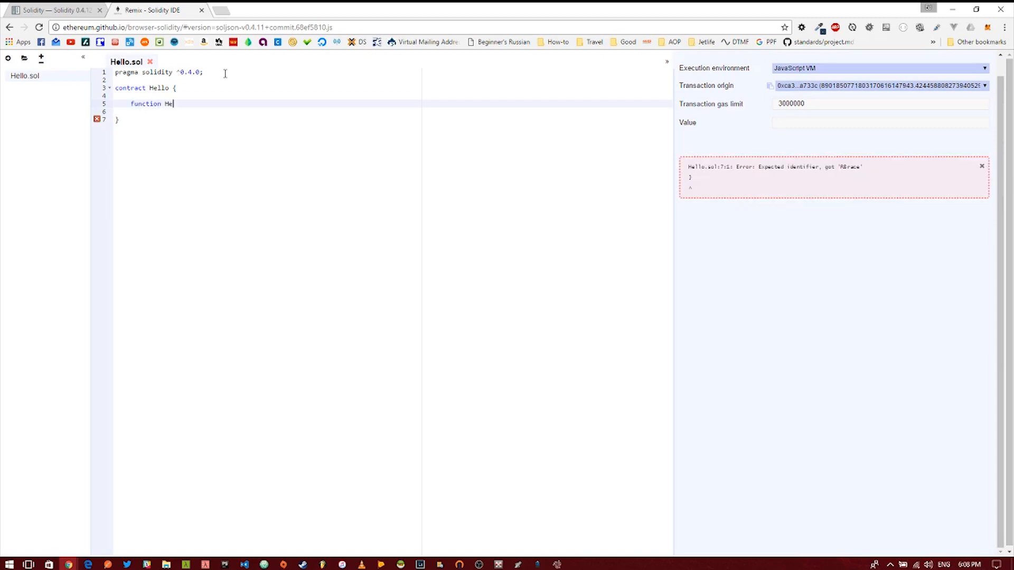
pyautogui.write('lo')
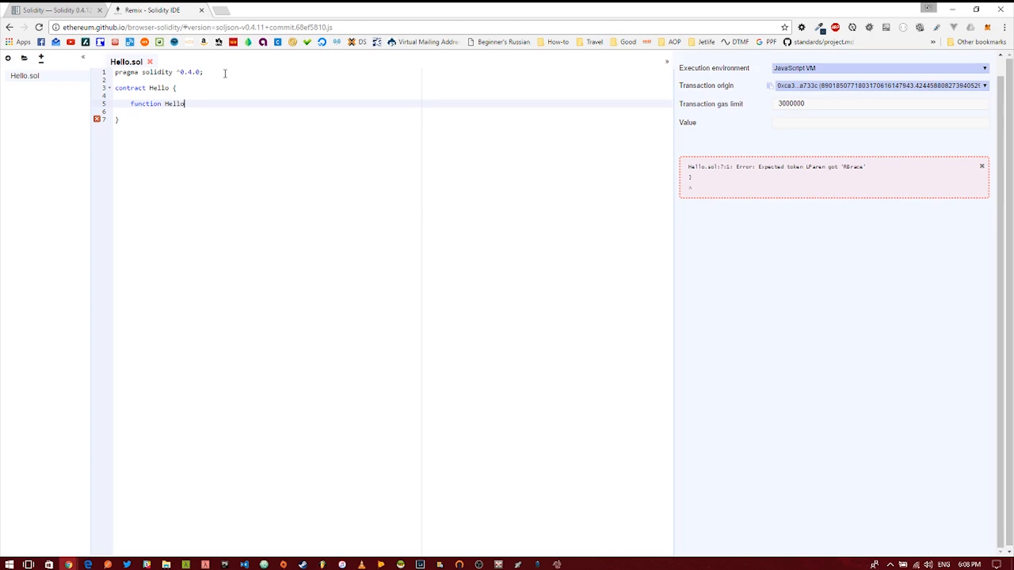
pyautogui.write('()')
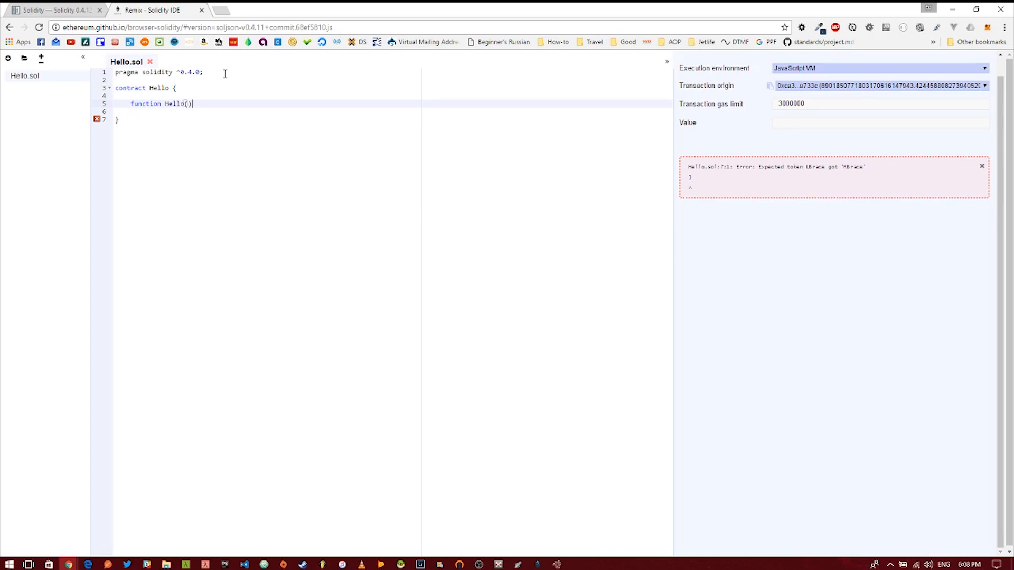
pyautogui.write('{')
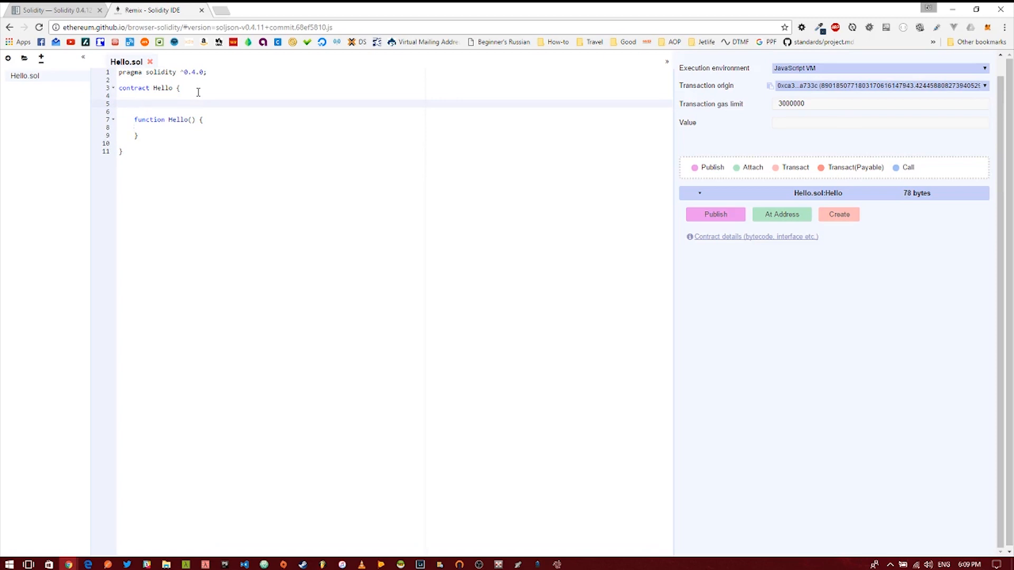
# Declare 'string name;' and assign 'name = "Bob";' inside the Hello constructor.
pyautogui.write('string')
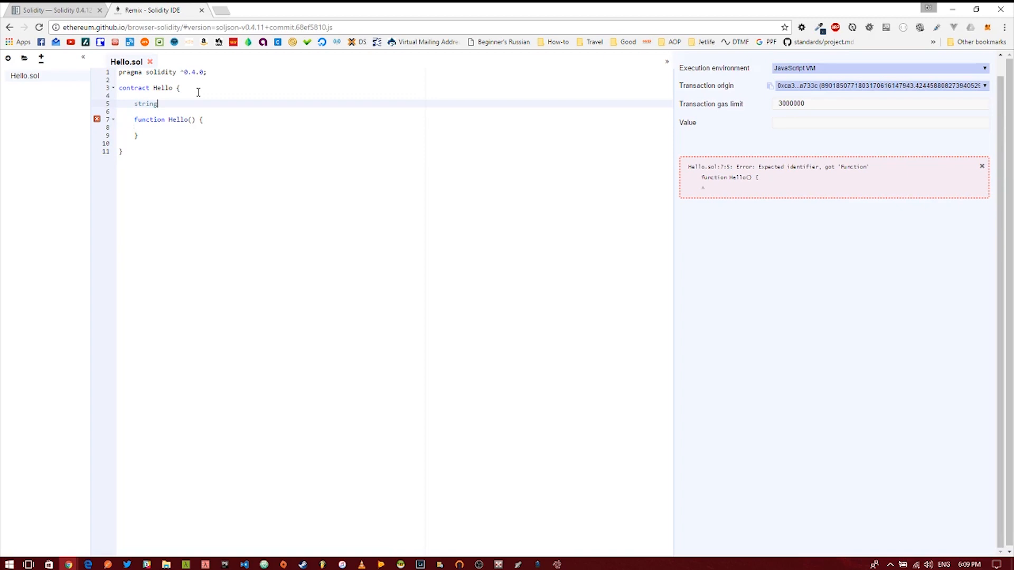
pyautogui.write('name')
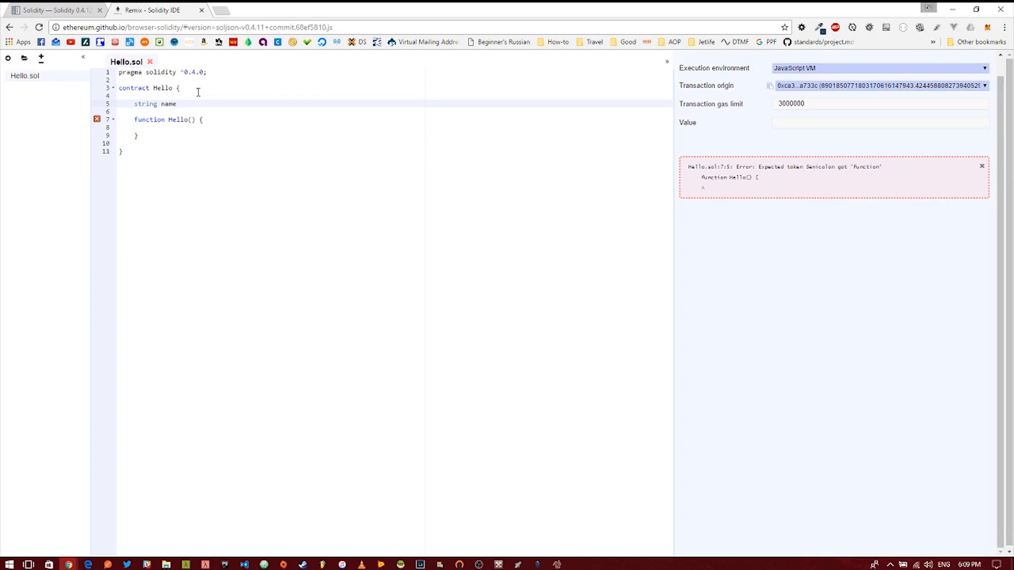
pyautogui.write(';')
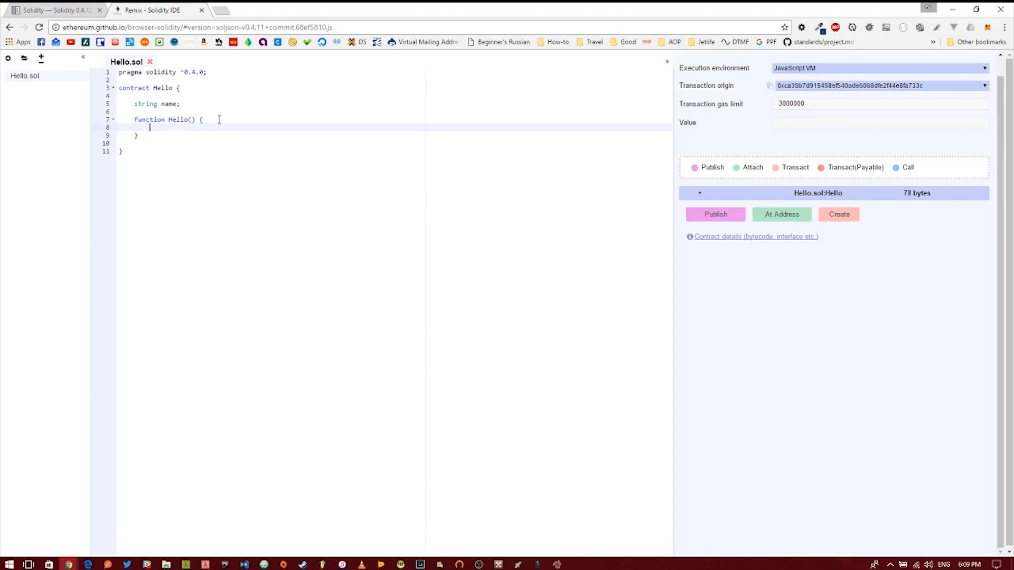
pyautogui.write('name')
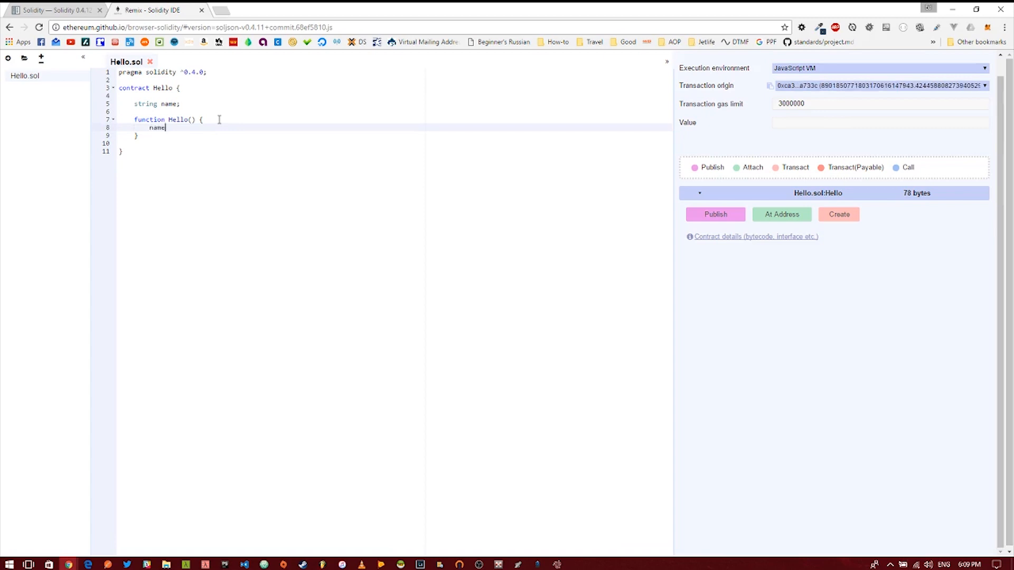
pyautogui.write('=')
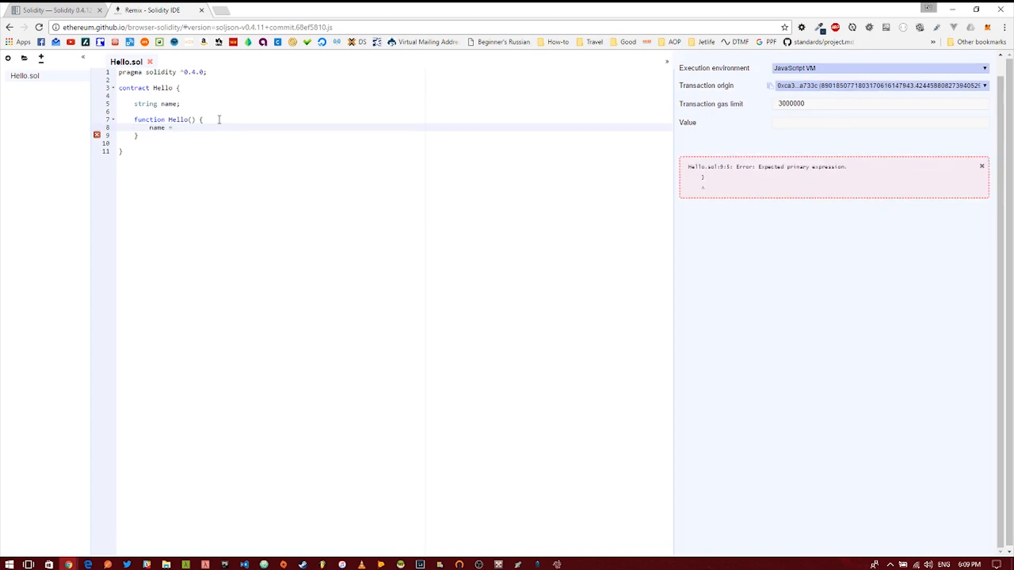
pyautogui.write('"B')
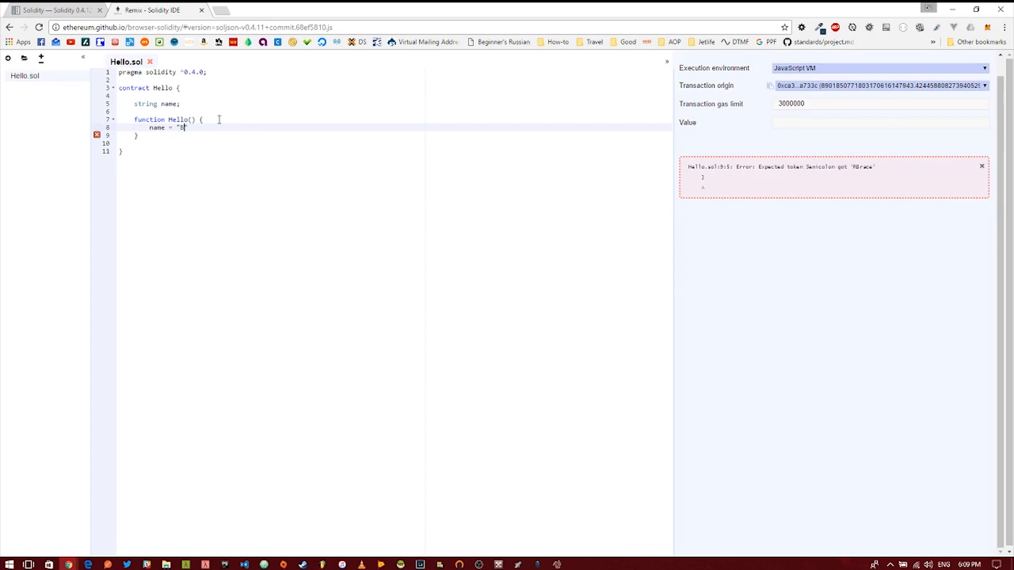
pyautogui.write('ob"')
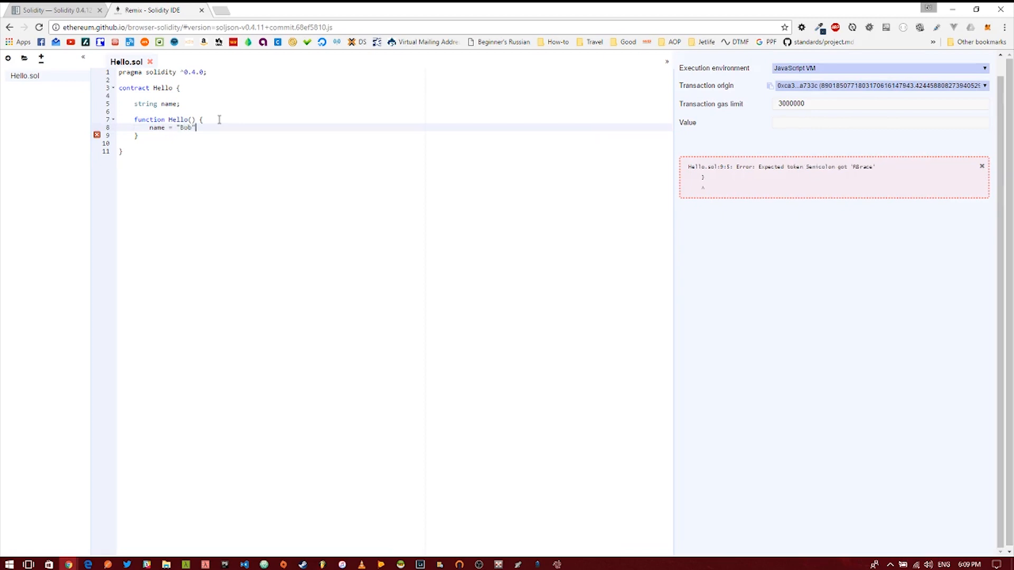
pyautogui.write(';')
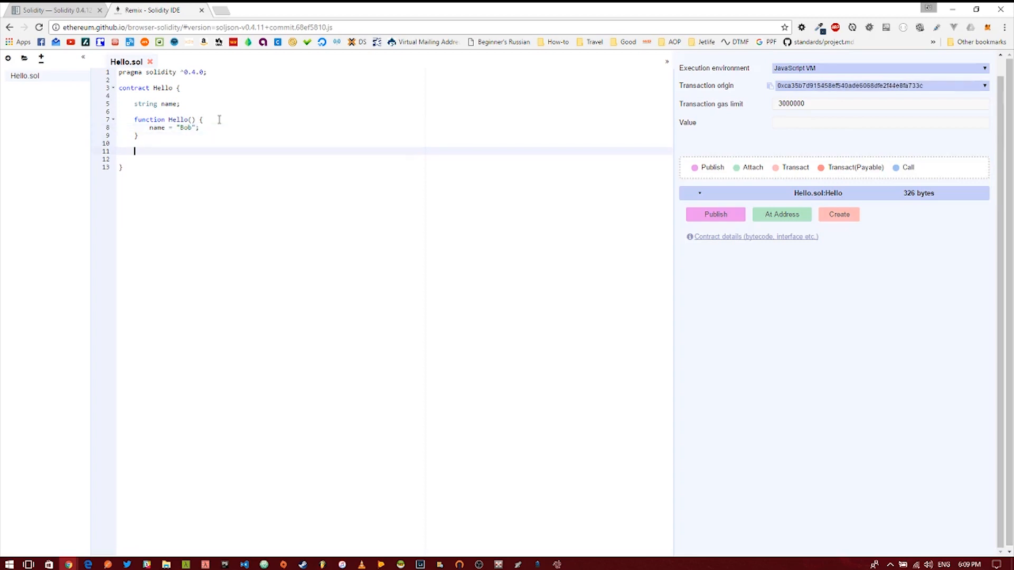
pyautogui.press('Backspace')
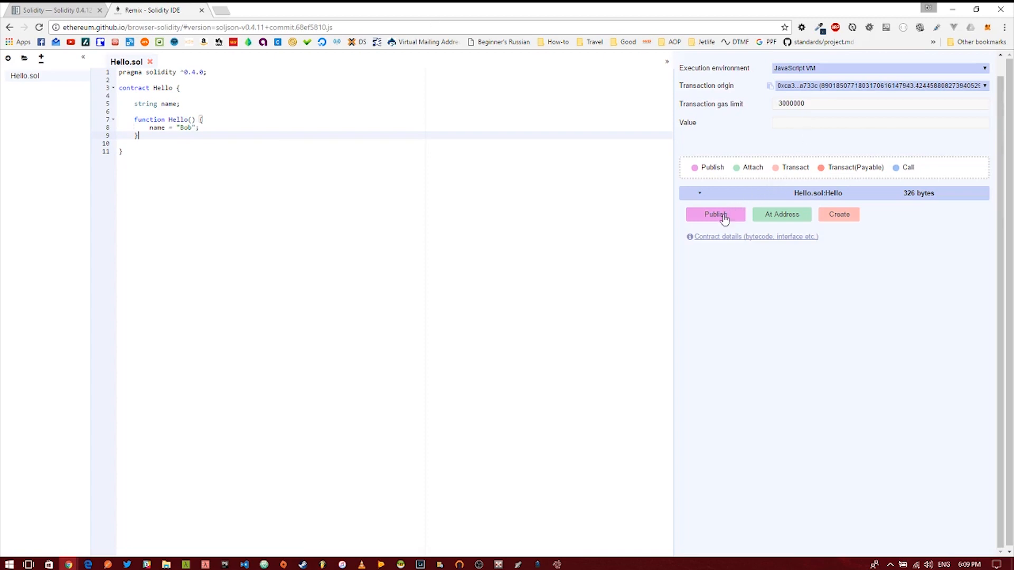
# Create the Hello contract on the JavaScript VM and expand the deployed instance's details.
pyautogui.click(714, 215)
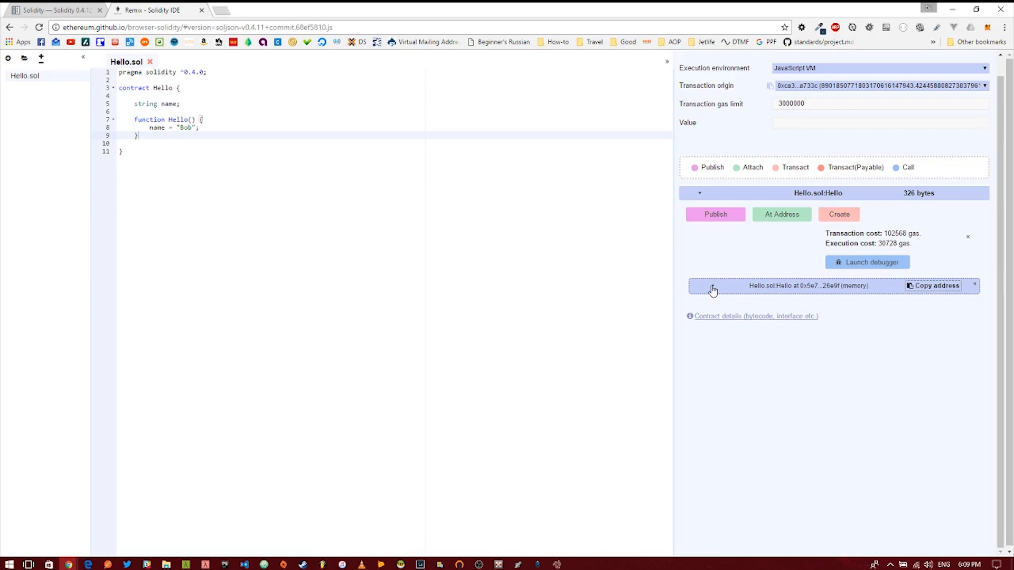
pyautogui.doubleClick(854, 286)
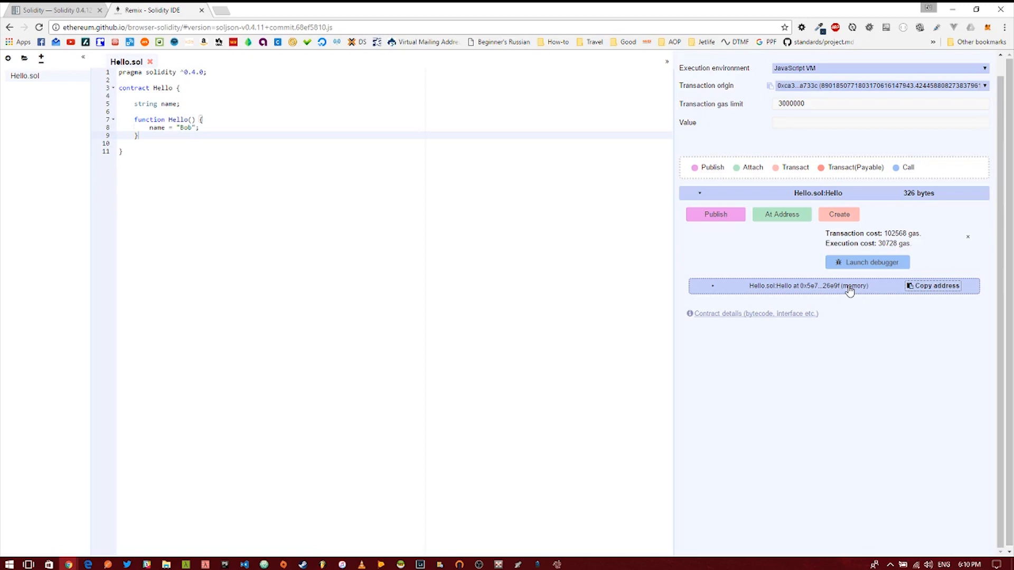
pyautogui.moveTo(837, 289)
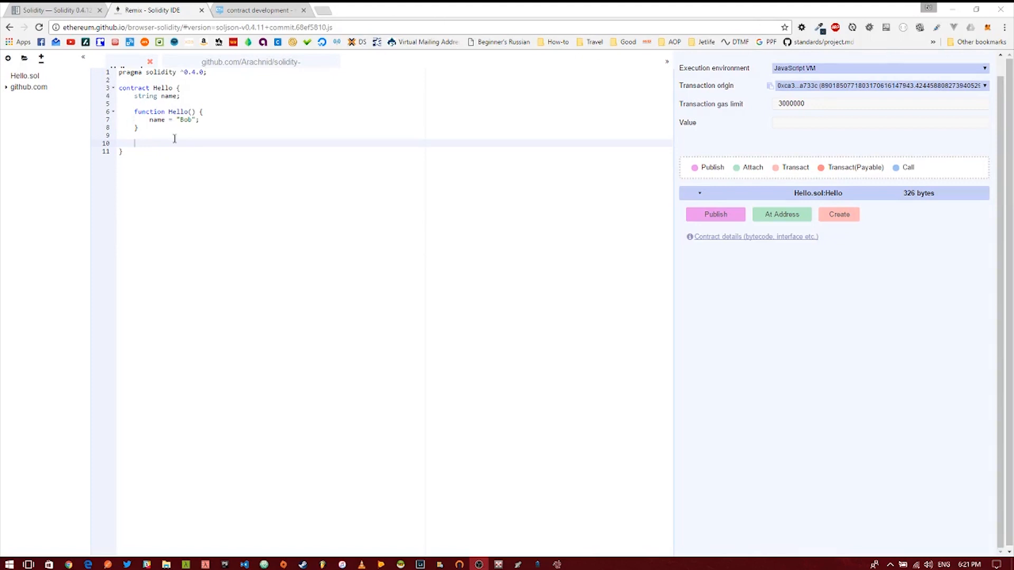
# Write 'function sayHello() constant returns (string, string) {' with an empty body.
pyautogui.write('say')
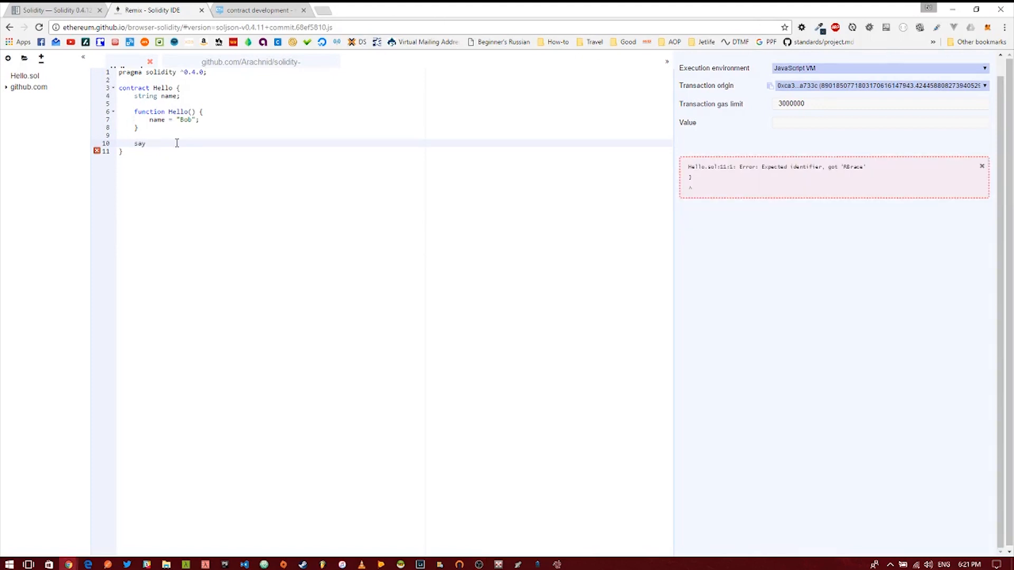
pyautogui.write('Hello()')
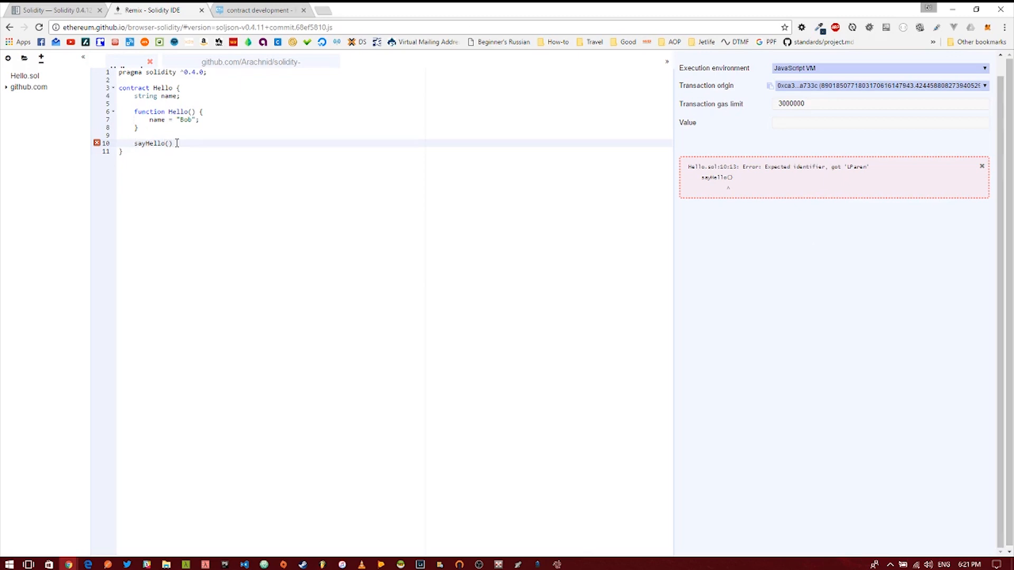
pyautogui.write('function')
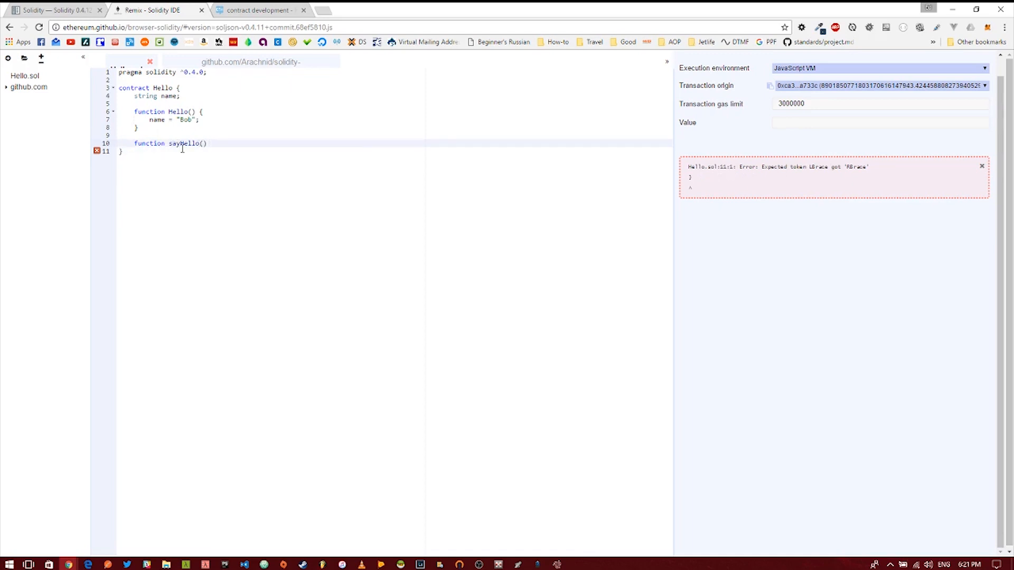
pyautogui.write('con')
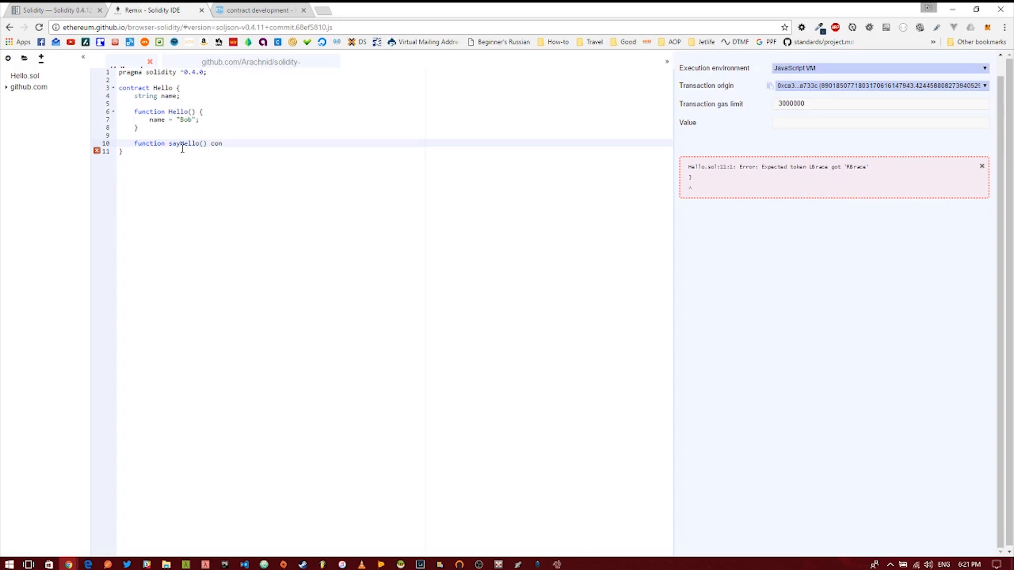
pyautogui.write('stant')
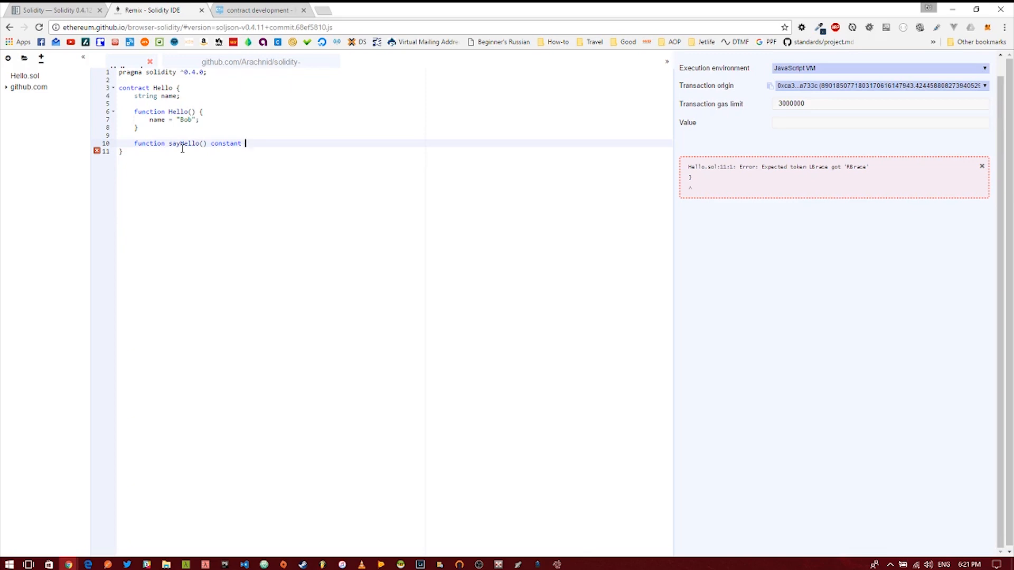
pyautogui.write('retu')
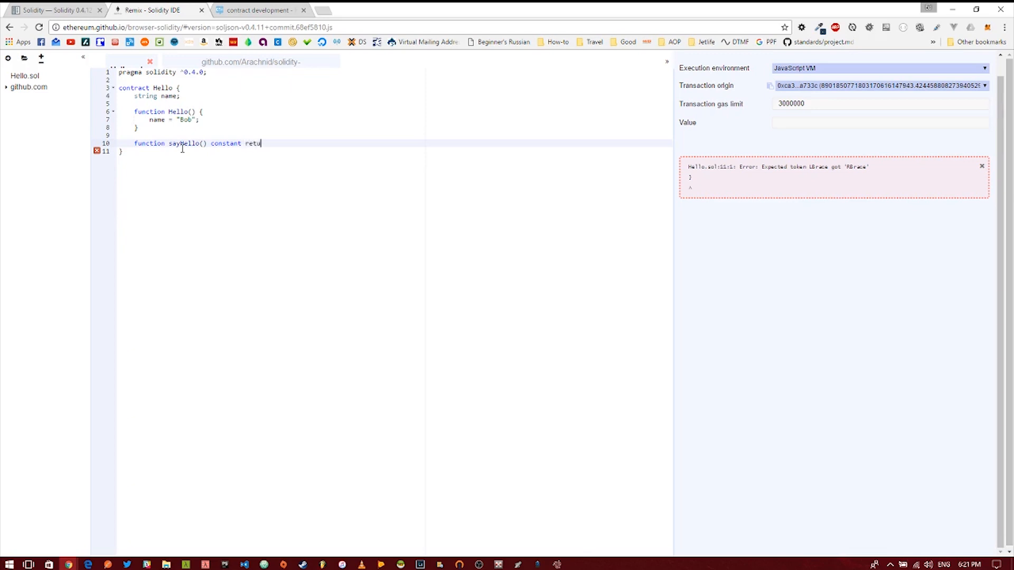
pyautogui.write('rns')
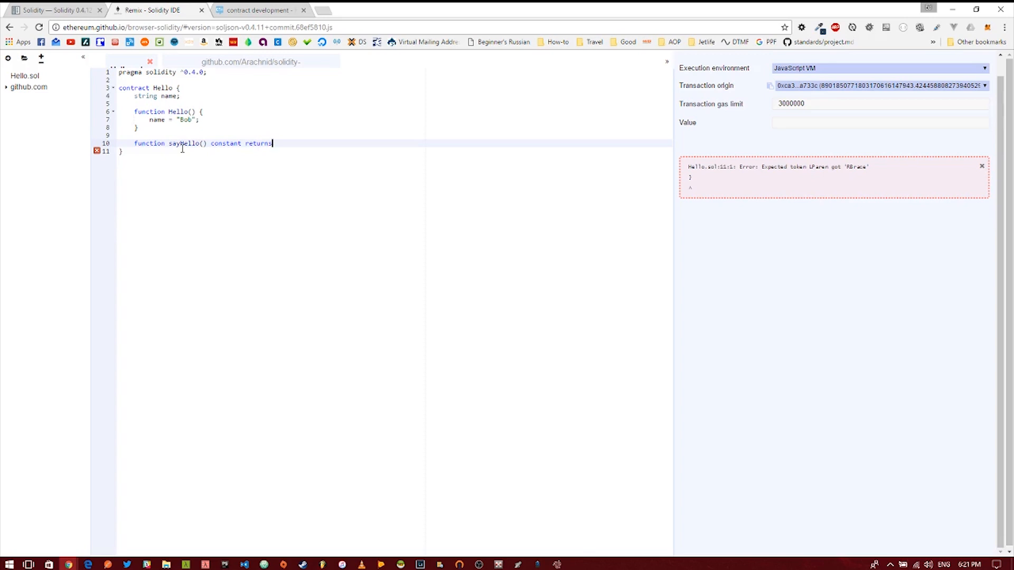
pyautogui.write('(s')
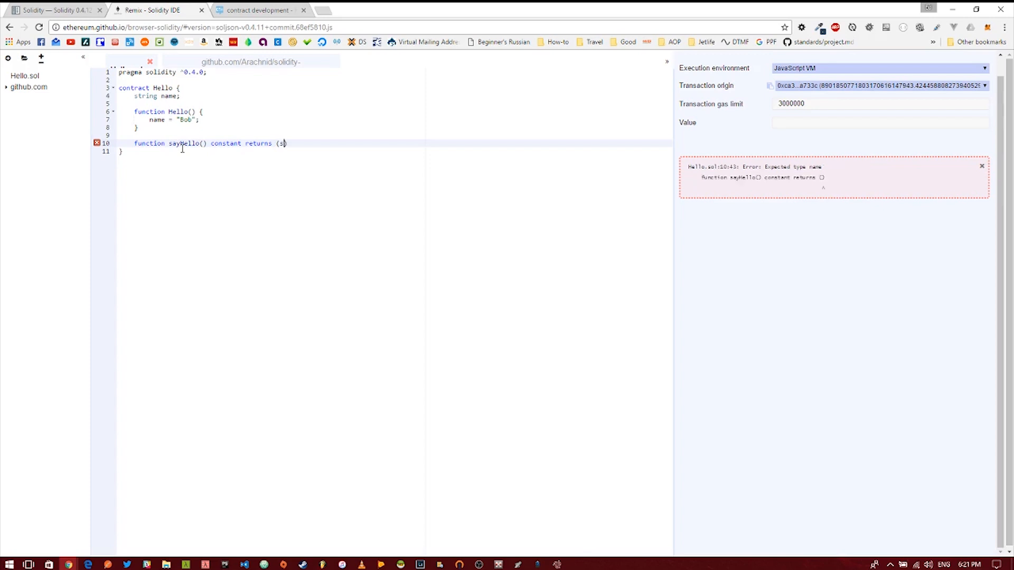
pyautogui.write('tring, string')
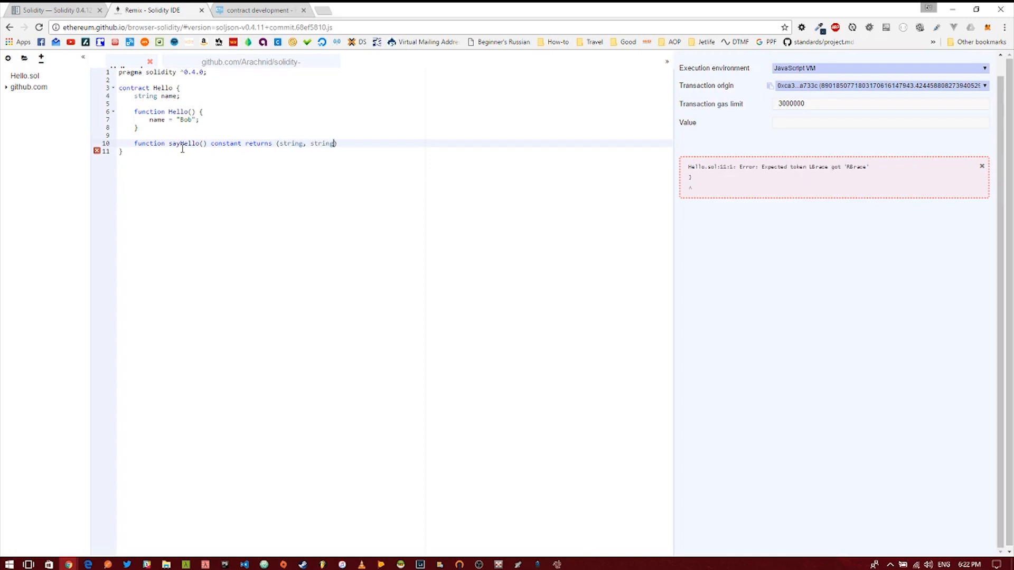
pyautogui.write('{')
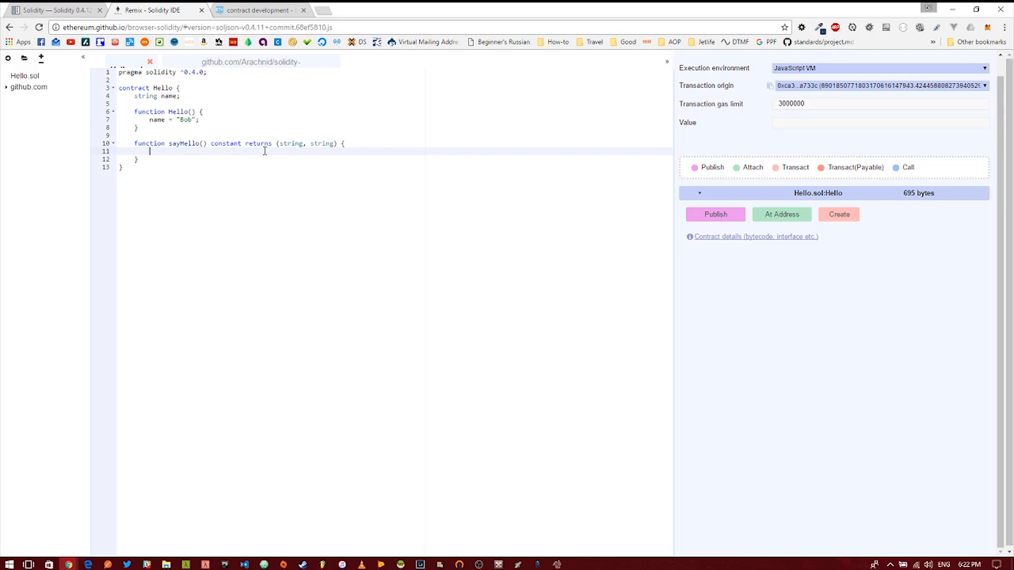
# Add 'return ("Hello", name);' inside sayHello so the contract compiles cleanly.
pyautogui.write('return')
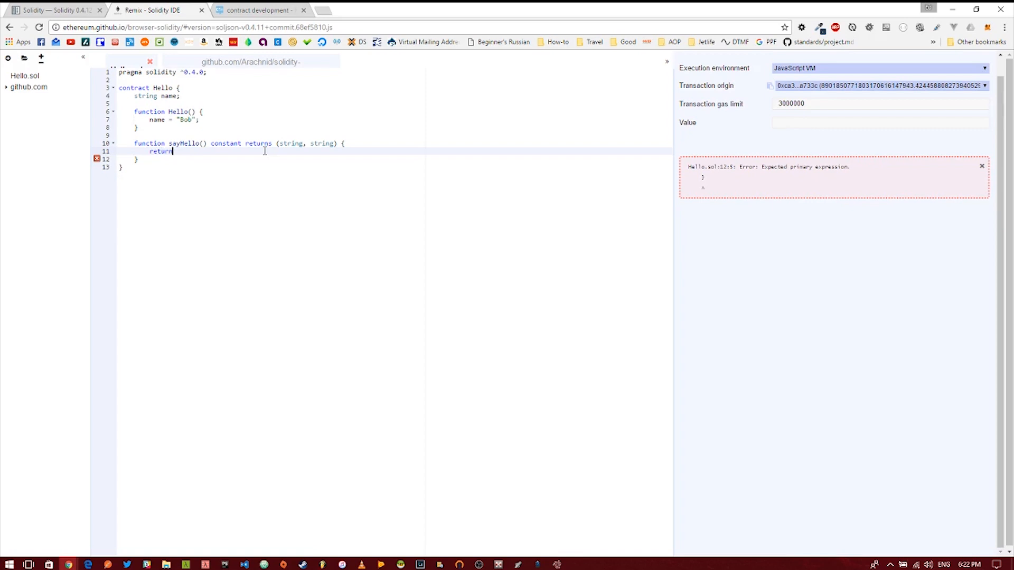
pyautogui.write('("Hell')
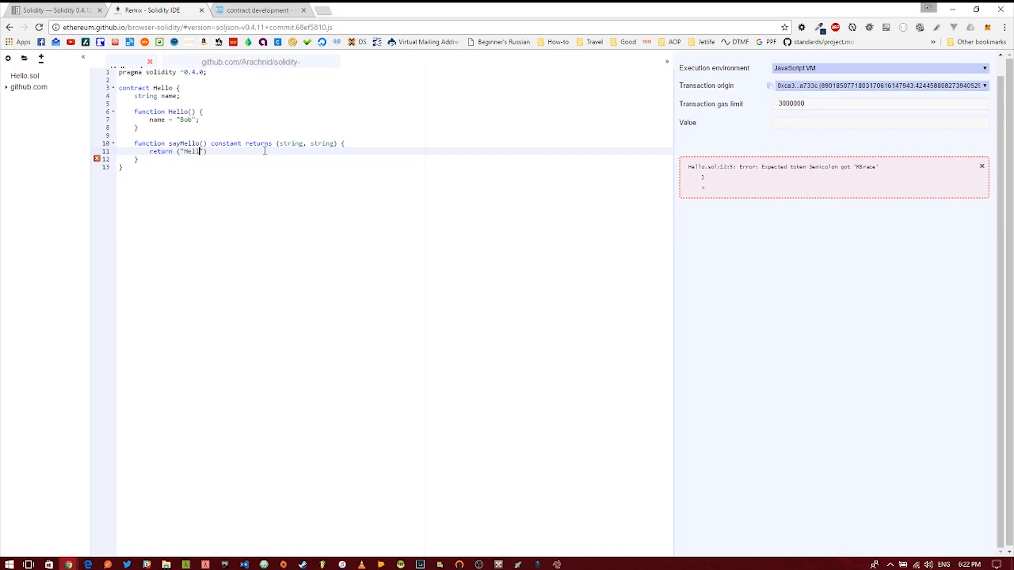
pyautogui.write('o')
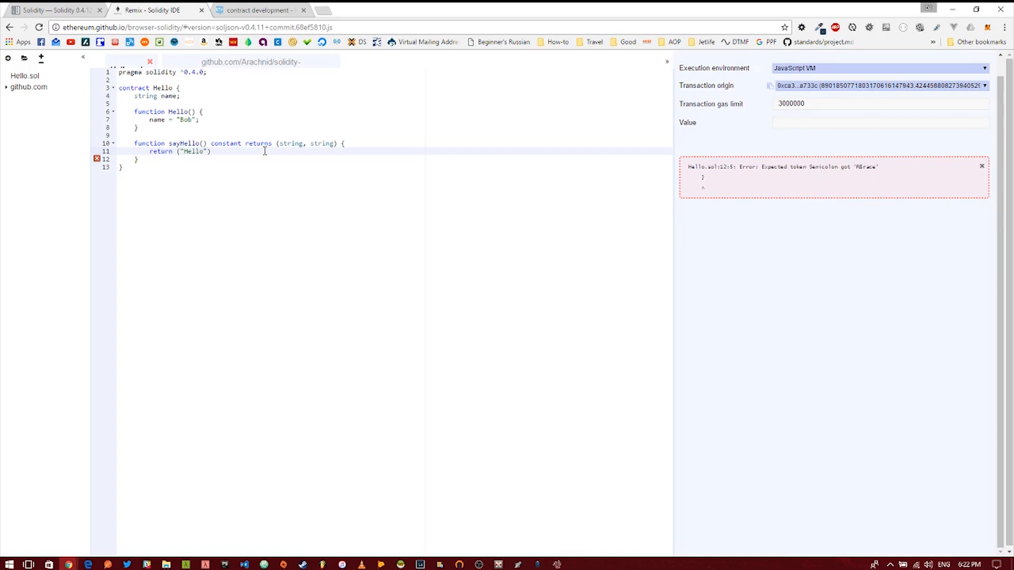
pyautogui.write(', name')
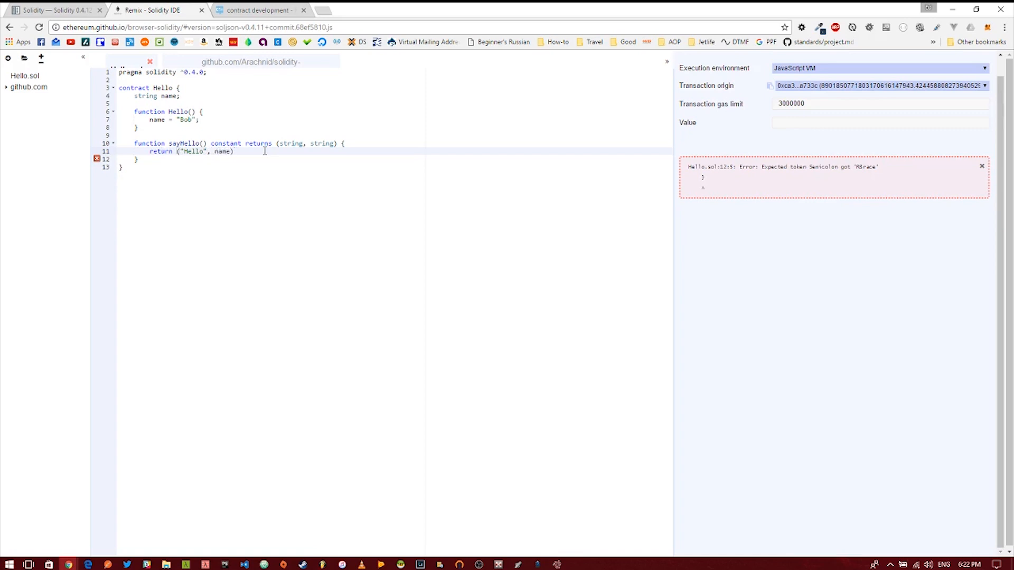
pyautogui.write(';')
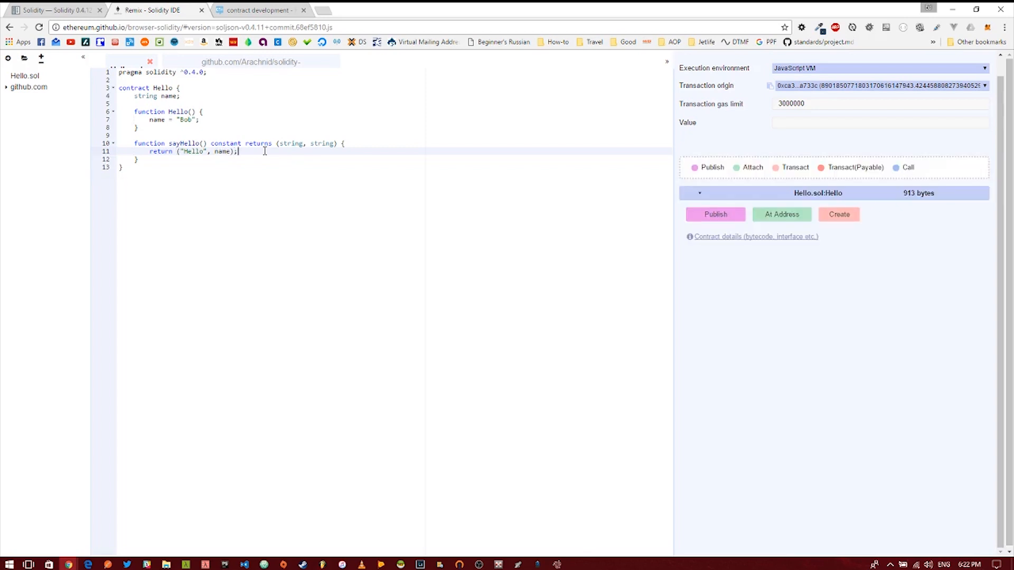
pyautogui.moveTo(714, 215)
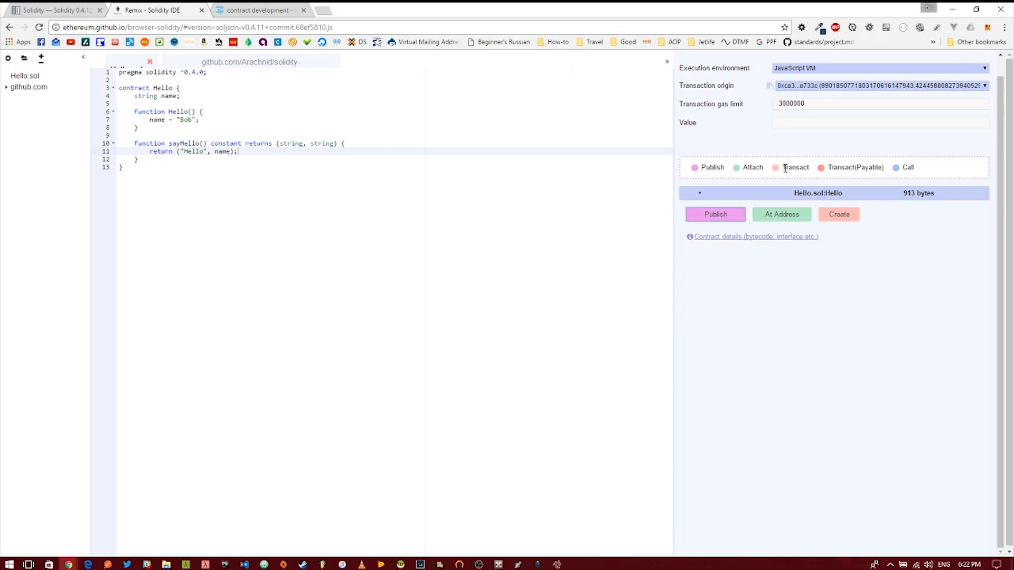
# Redeploy Hello and call sayHello, which decodes "Hello" and "Bob".
pyautogui.click(838, 214)
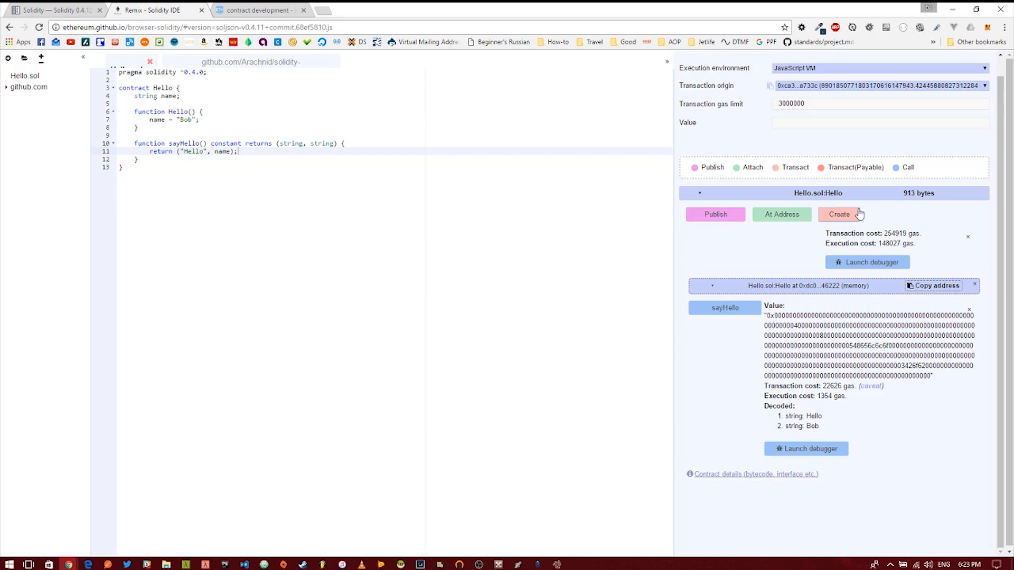
pyautogui.moveTo(785, 274)
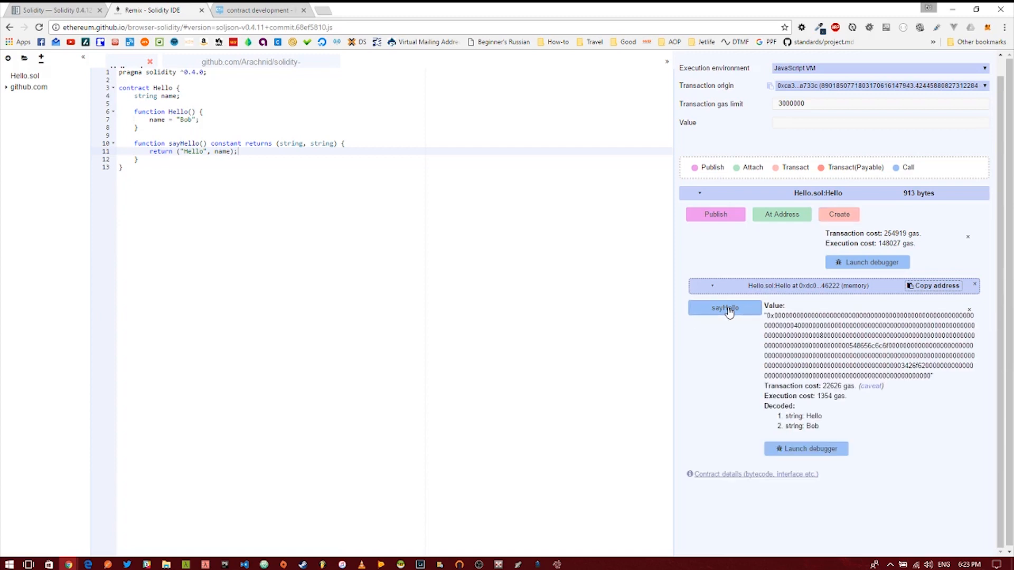
pyautogui.doubleClick(801, 416)
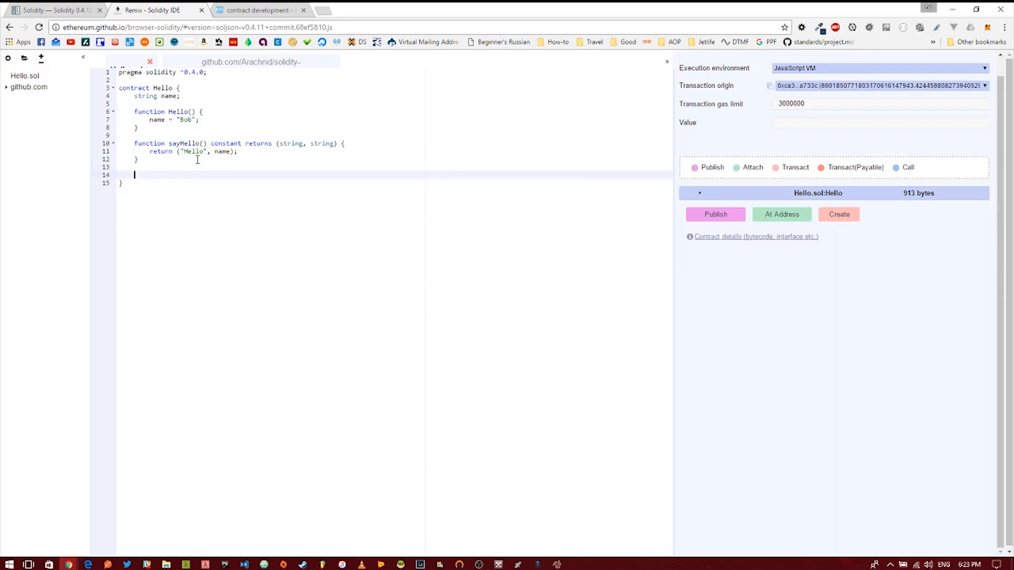
# Write 'function setName(string n) { name = n; }' below sayHello.
pyautogui.write('function')
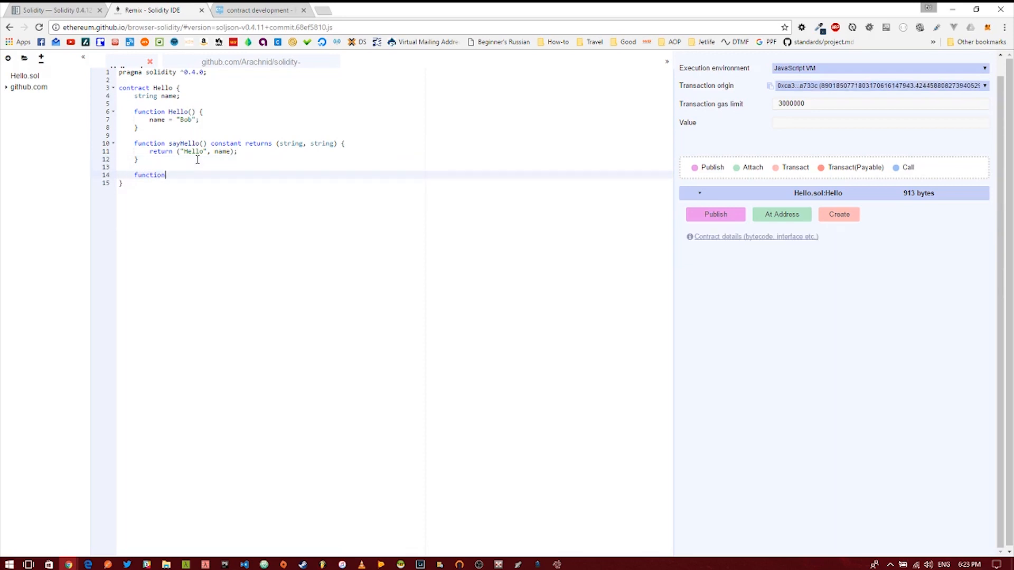
pyautogui.write('set')
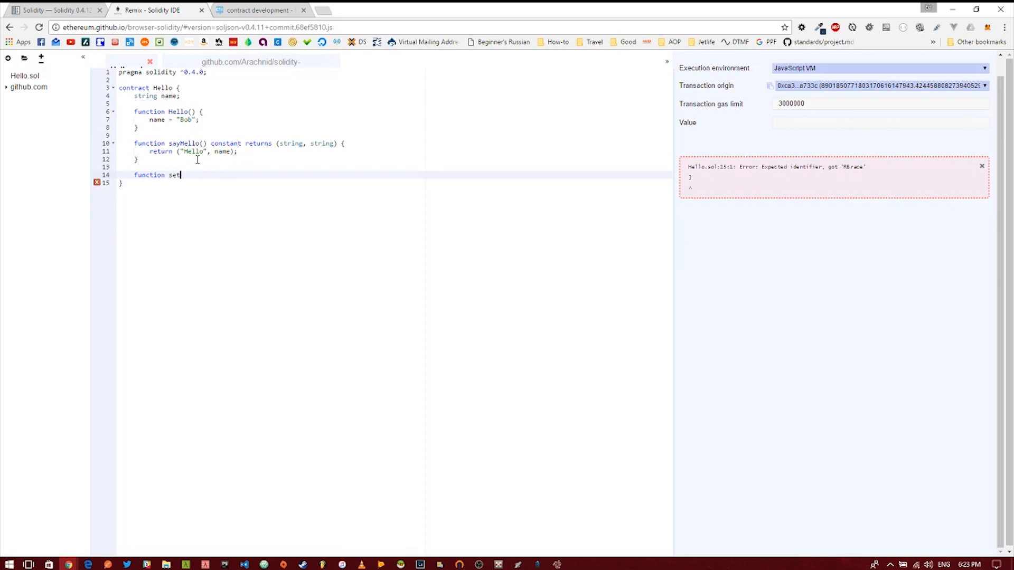
pyautogui.write('Name()')
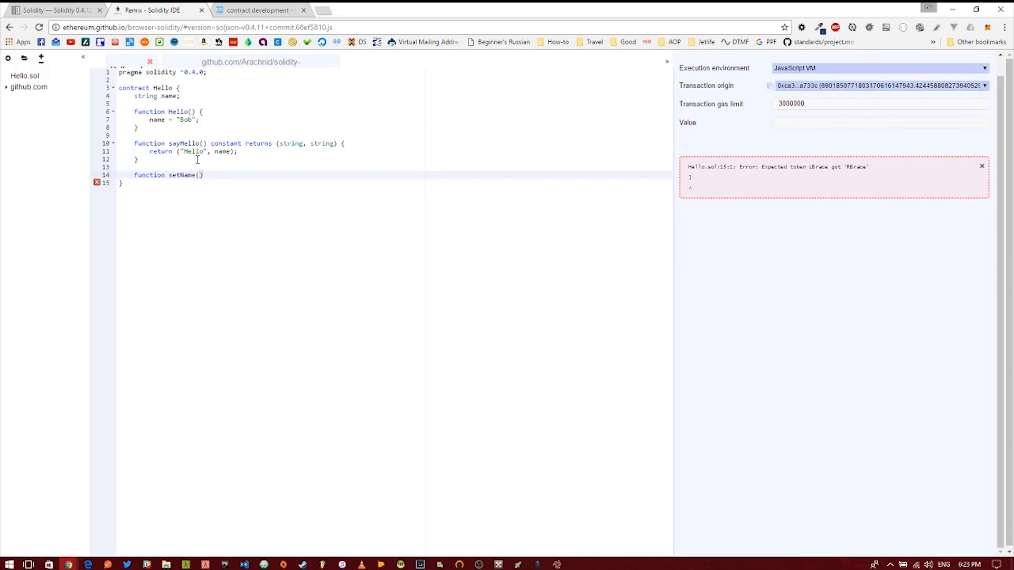
pyautogui.write('string')
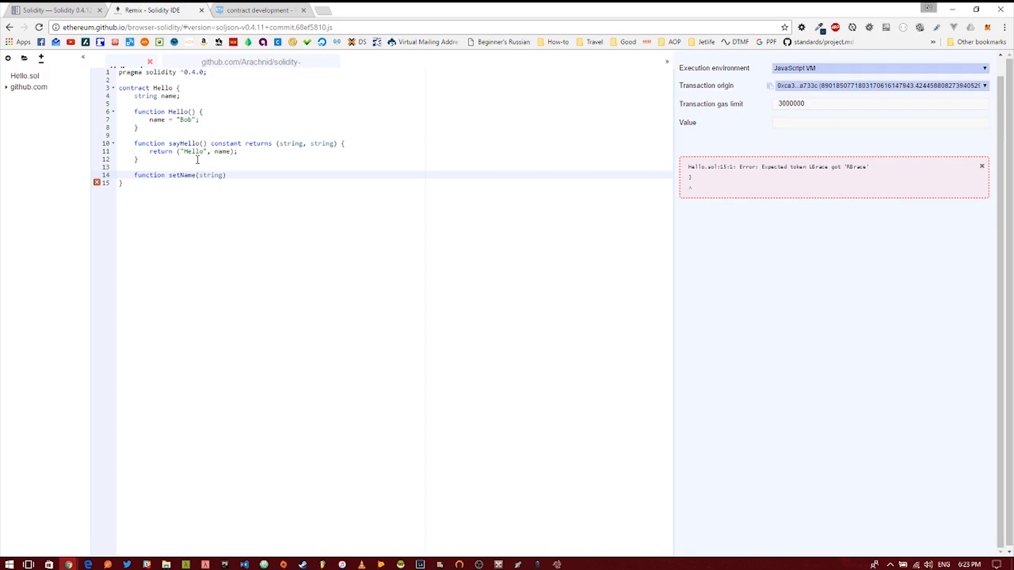
pyautogui.write('n')
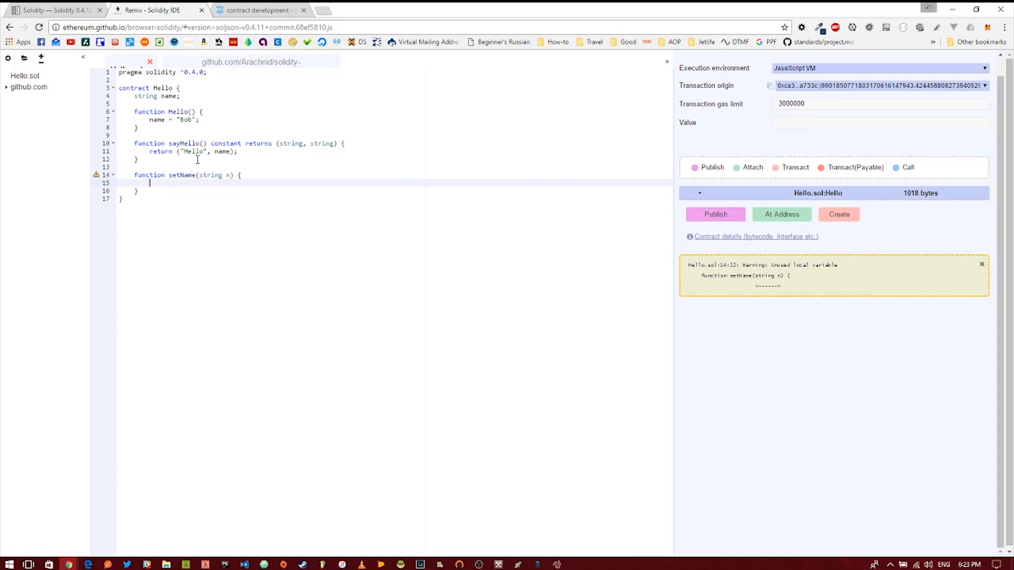
pyautogui.write('name =')
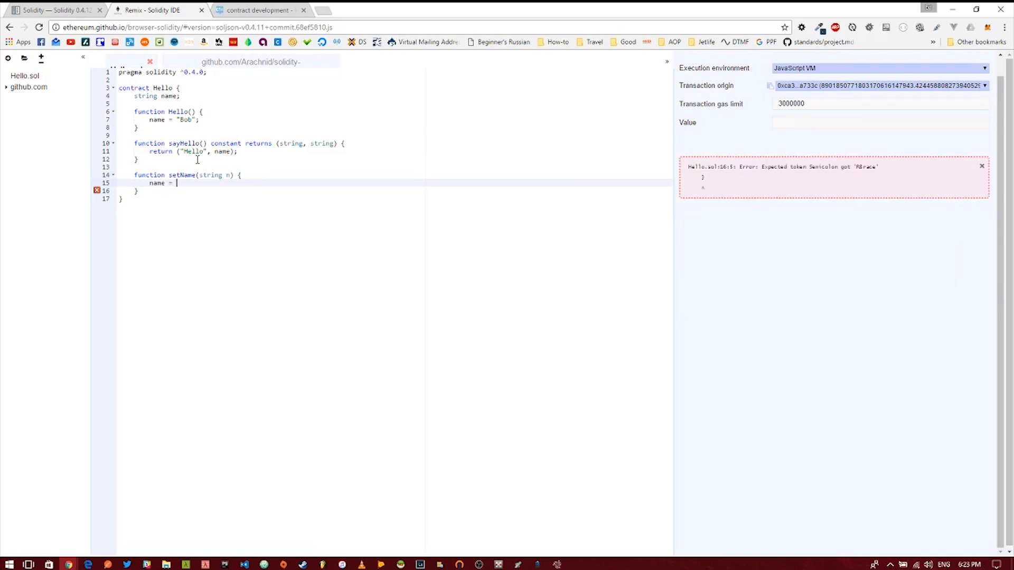
pyautogui.write('n;')
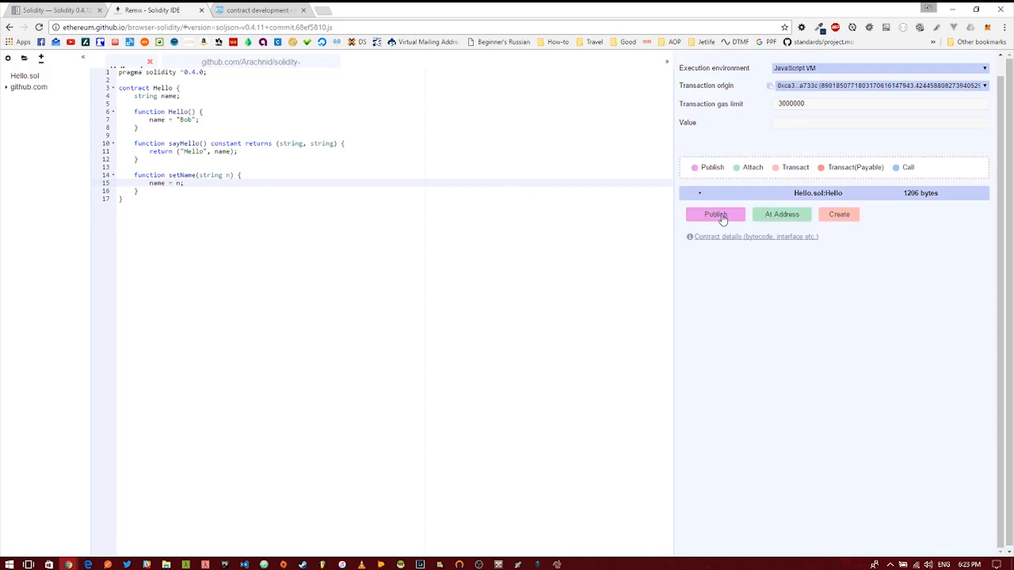
# Publish the contract metadata and dismiss the confirmation alert.
pyautogui.click(715, 214)
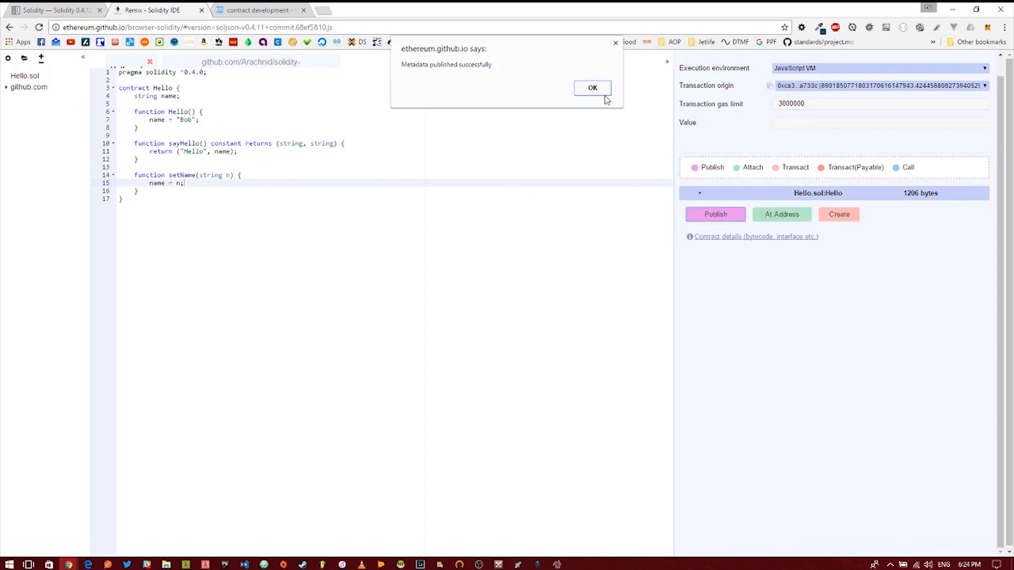
pyautogui.click(592, 88)
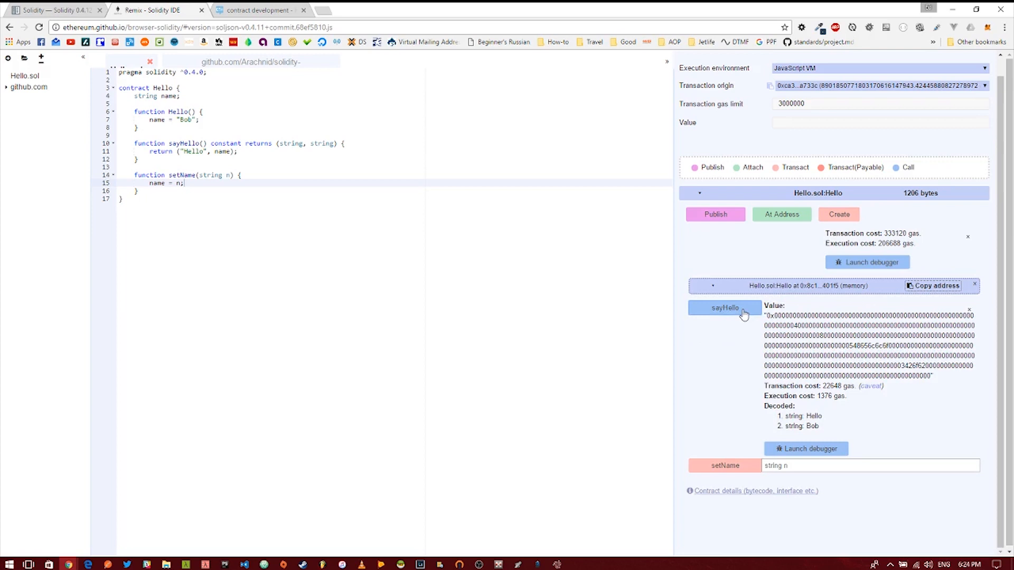
pyautogui.moveTo(810, 477)
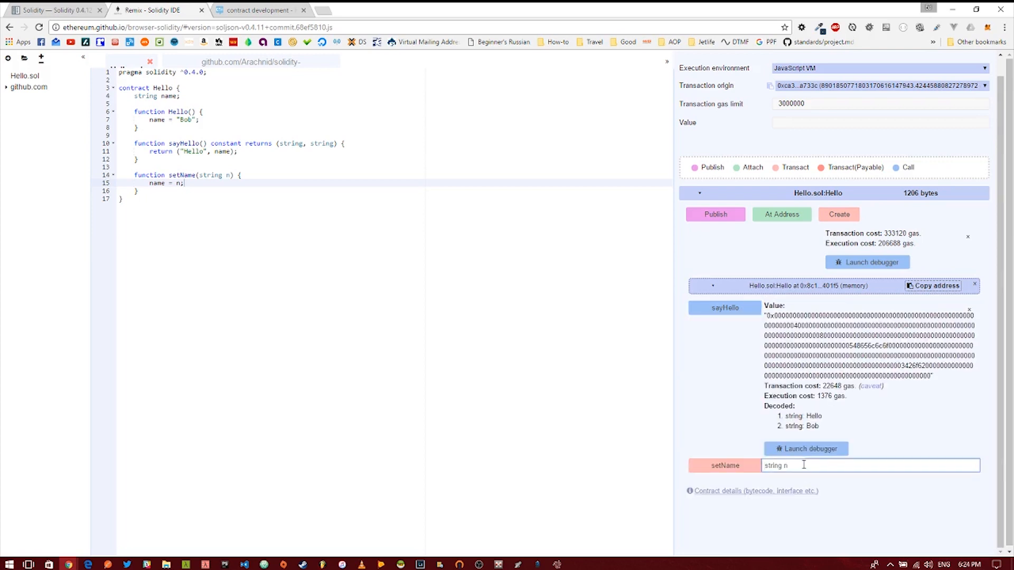
# Set the stored name to "Tony Stark" and call sayHello to return Hello and Tony Stark.
pyautogui.write('"Tony Stark')
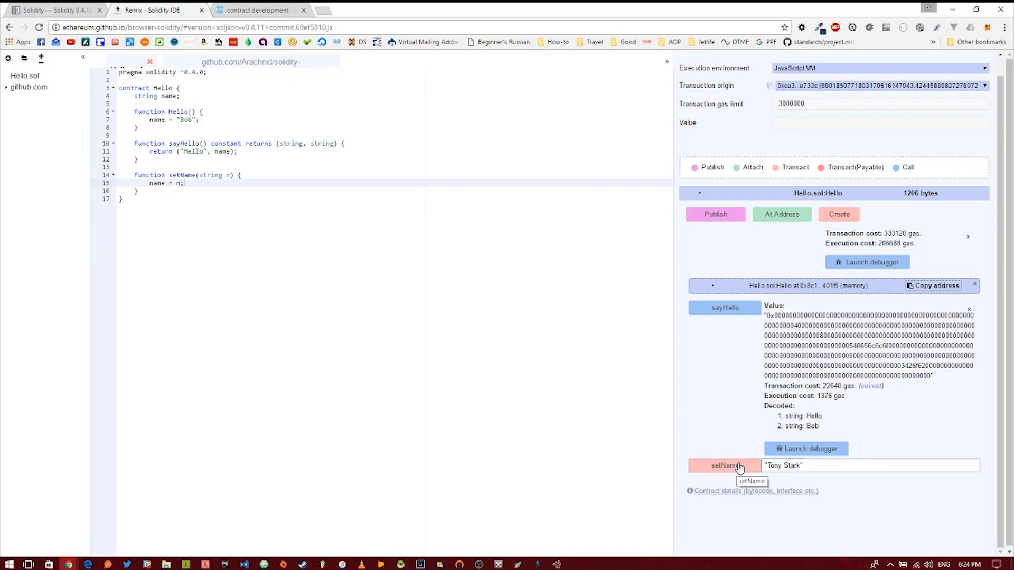
pyautogui.click(725, 465)
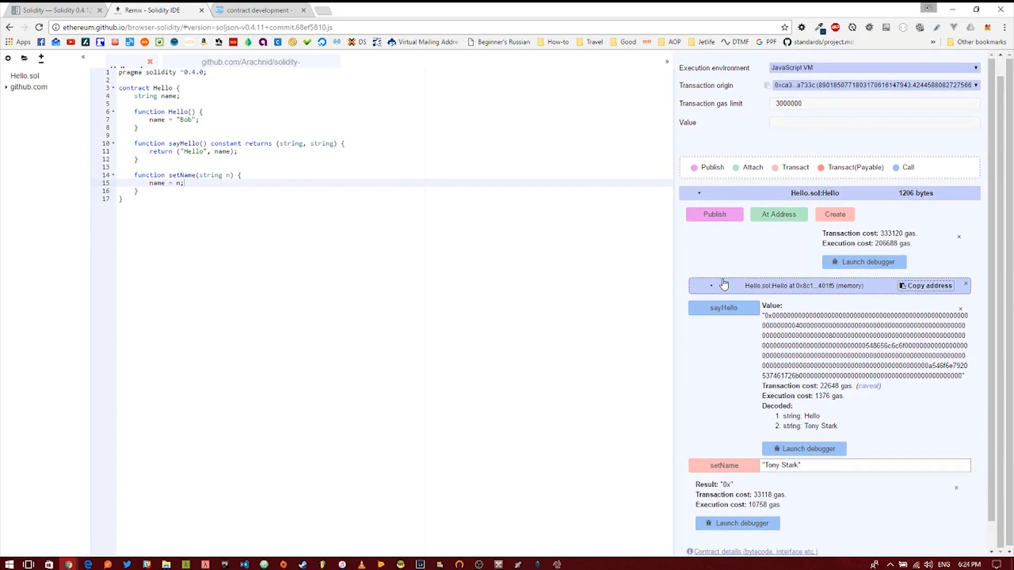
pyautogui.doubleClick(811, 416)
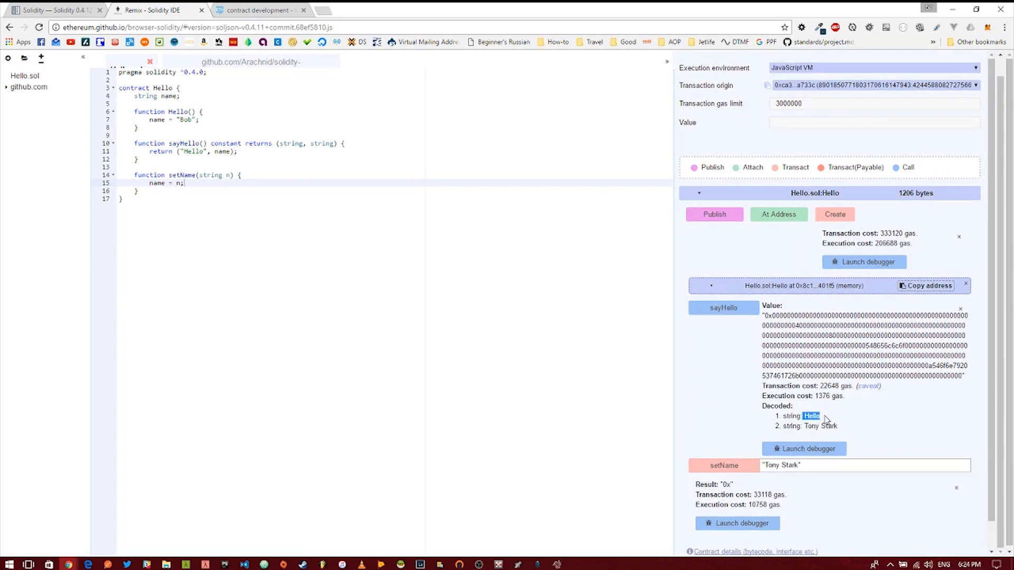